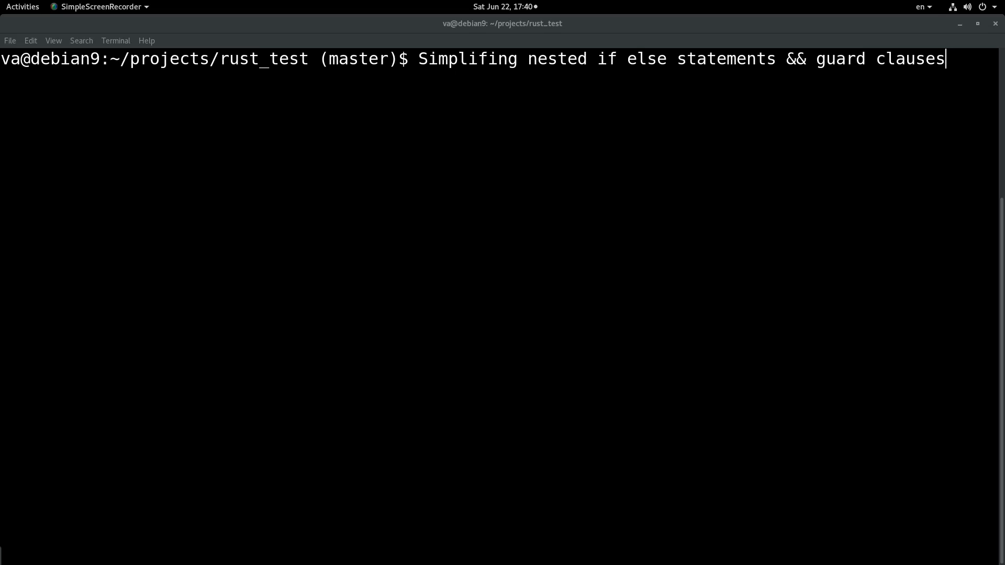
Clear the guard-clauses title line from the rust_test prompt and bring CLion forward
{"action": "key", "text": "ctrl+c"}
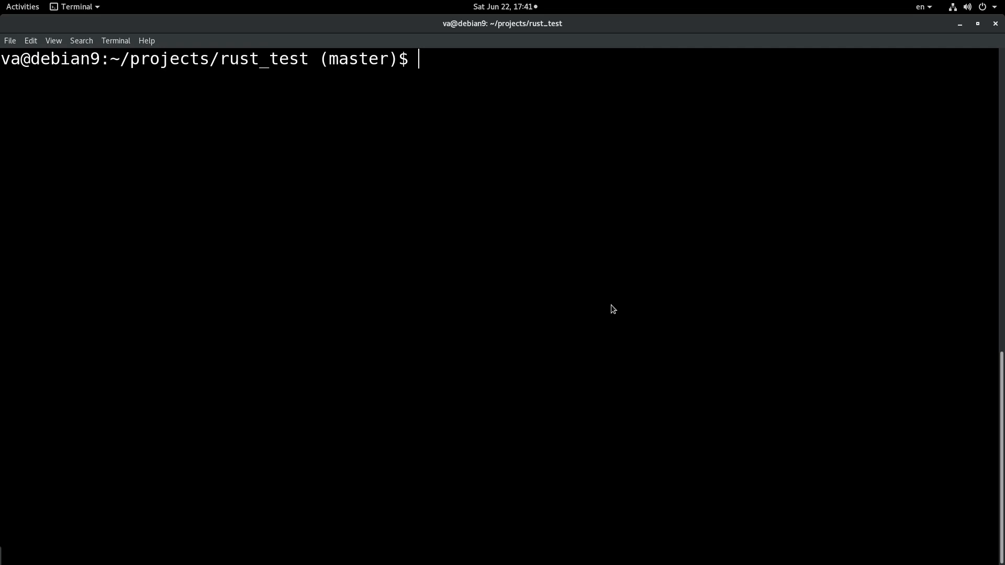
{"action": "key", "text": "Alt+Tab"}
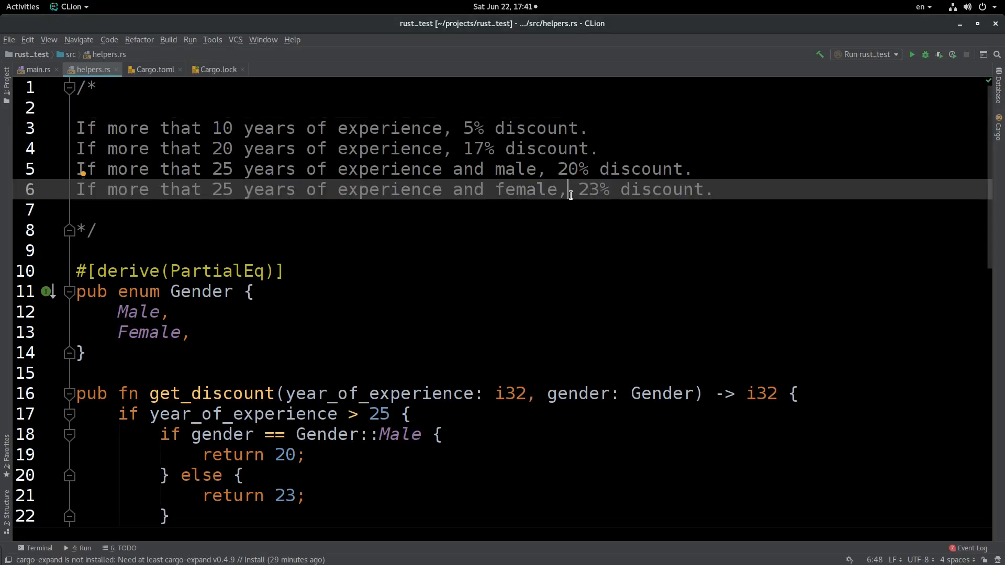
{"action": "left_click", "coordinate": [96, 230]}
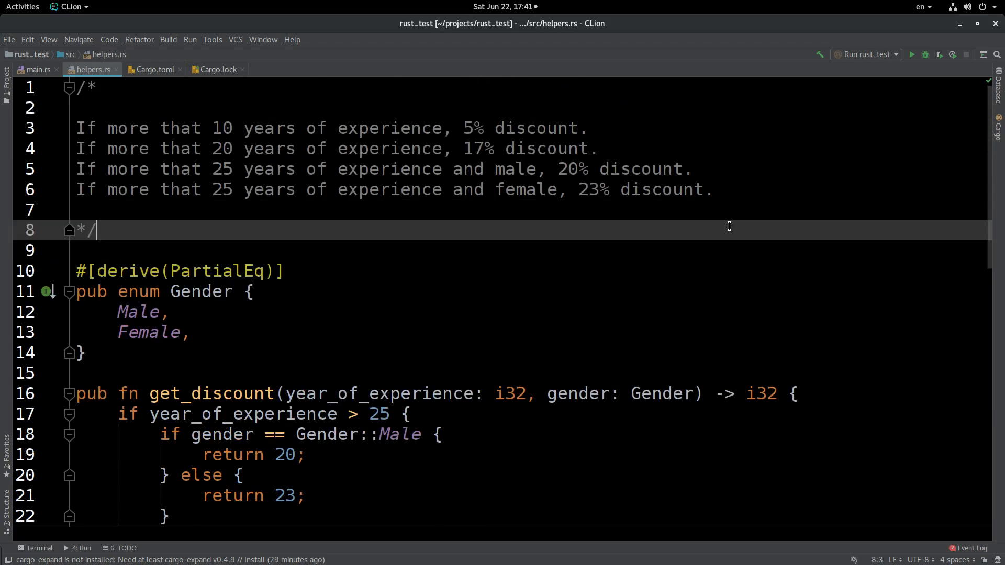
{"action": "mouse_move", "coordinate": [659, 203]}
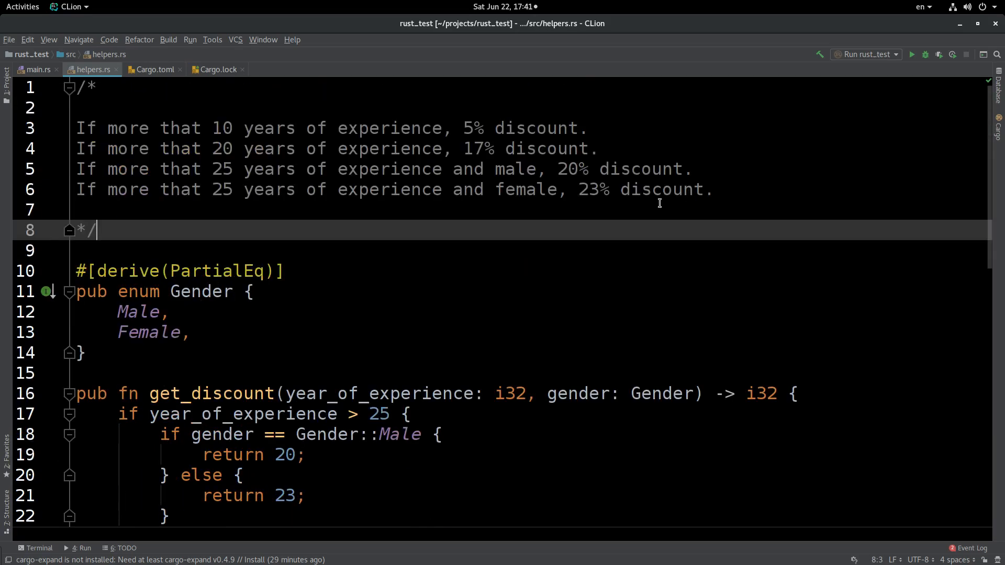
{"action": "left_click", "coordinate": [145, 108]}
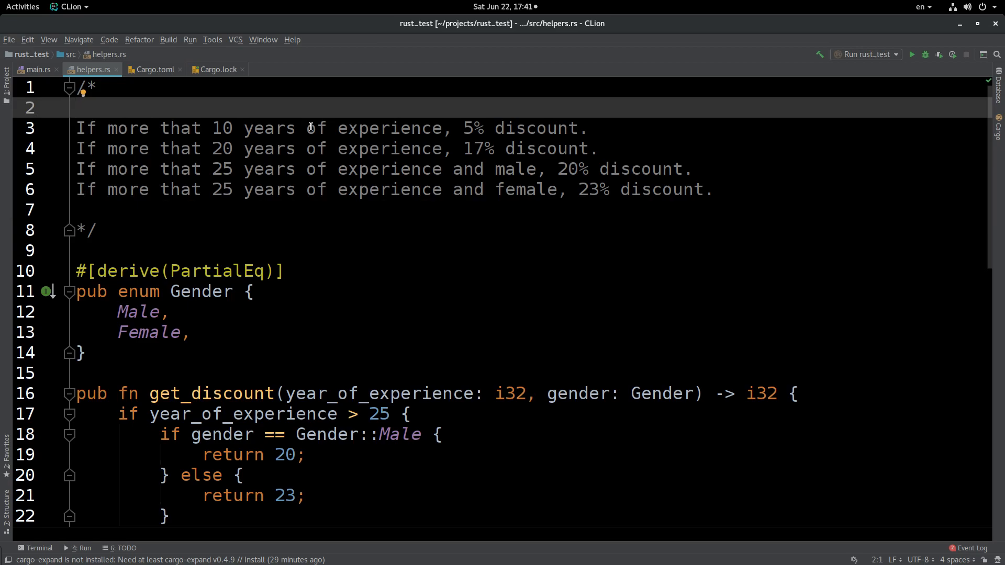
{"action": "mouse_move", "coordinate": [387, 114]}
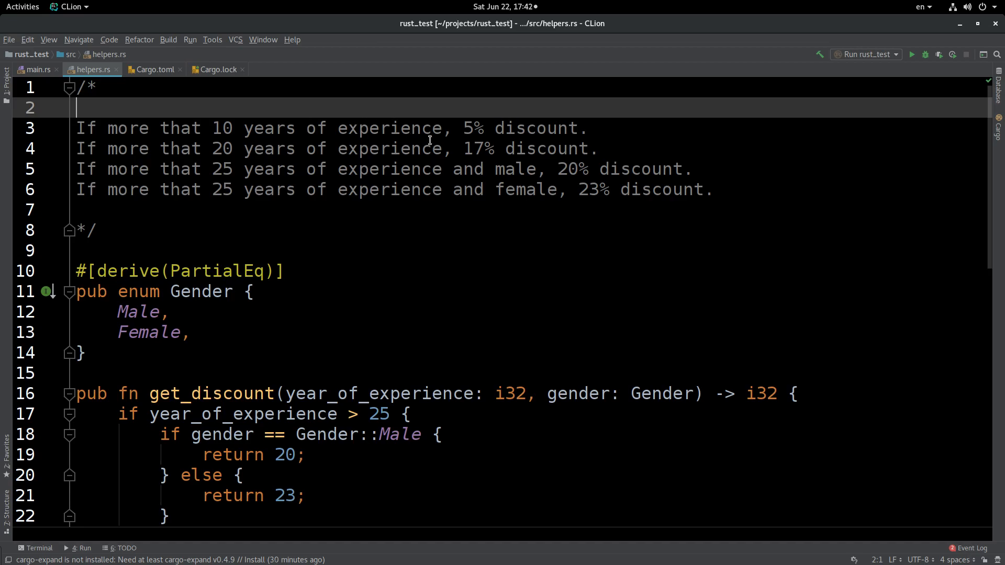
{"action": "left_click_drag", "start_coordinate": [77, 127], "coordinate": [711, 190]}
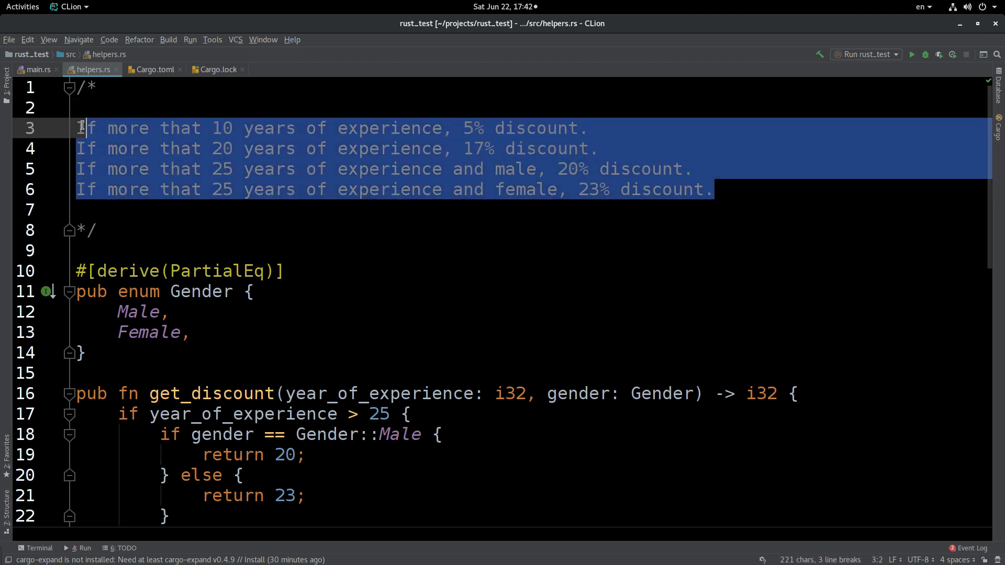
{"action": "left_click", "coordinate": [502, 164]}
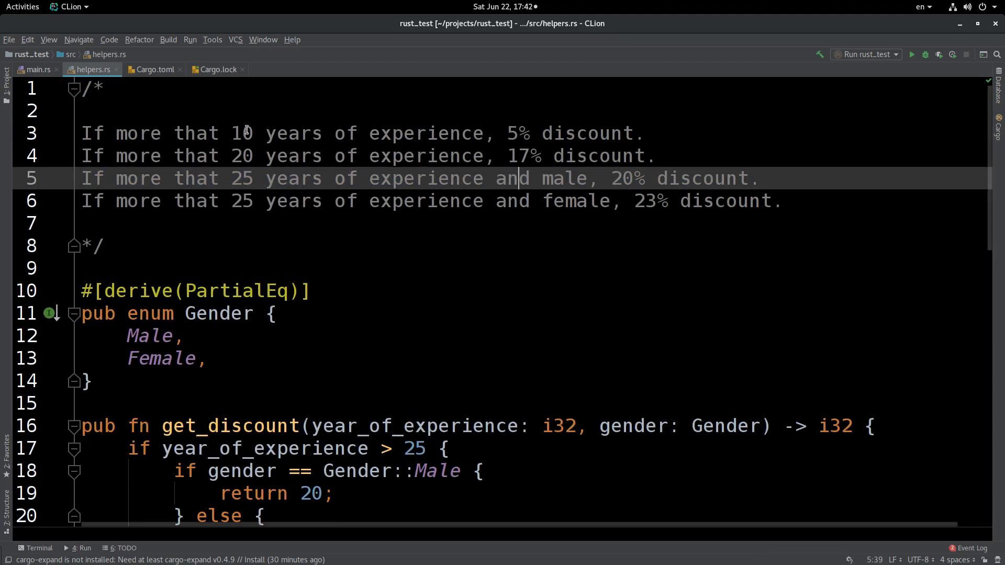
{"action": "left_click_drag", "start_coordinate": [231, 134], "coordinate": [393, 134]}
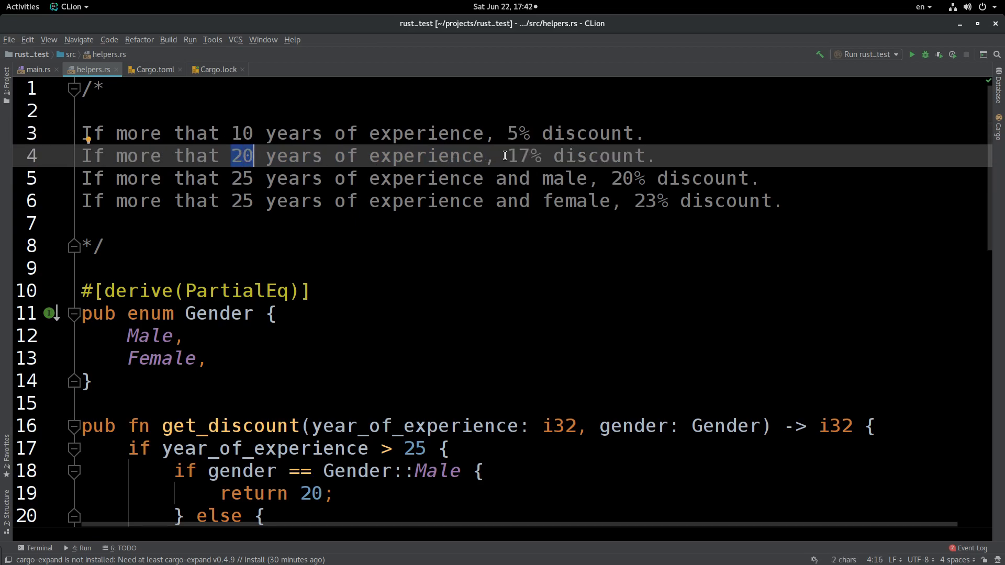
{"action": "mouse_move", "coordinate": [579, 281]}
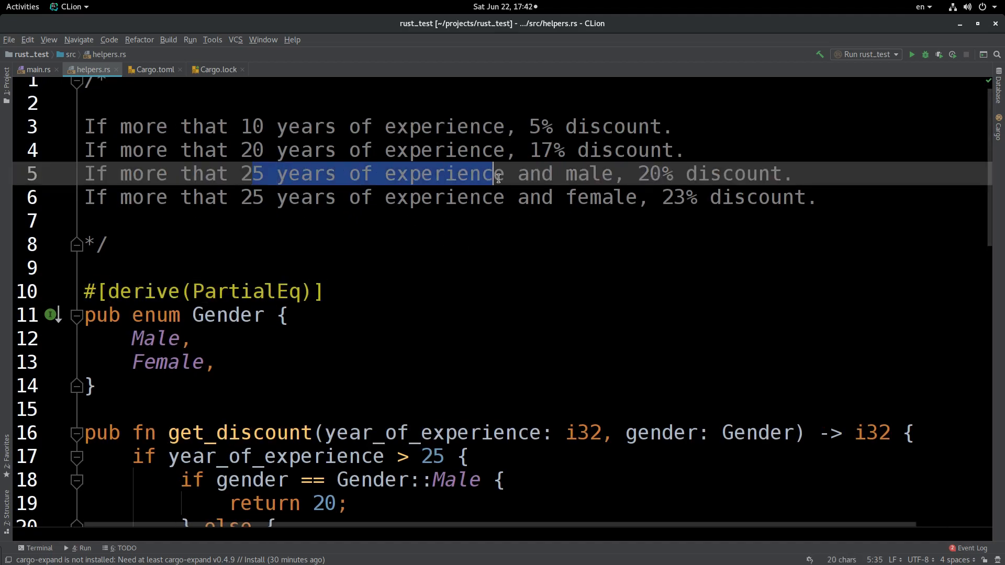
{"action": "double_click", "coordinate": [589, 173]}
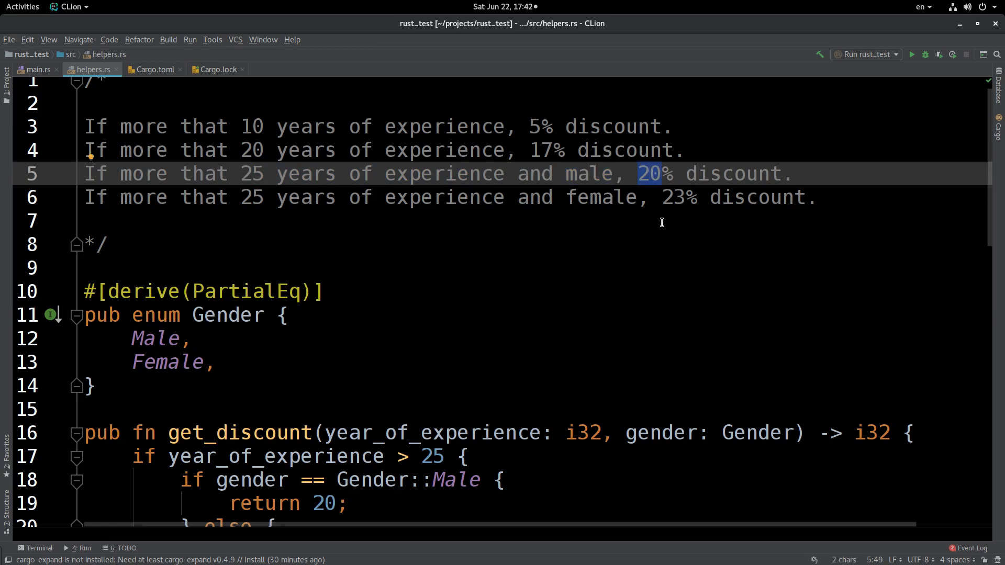
{"action": "mouse_move", "coordinate": [222, 197]}
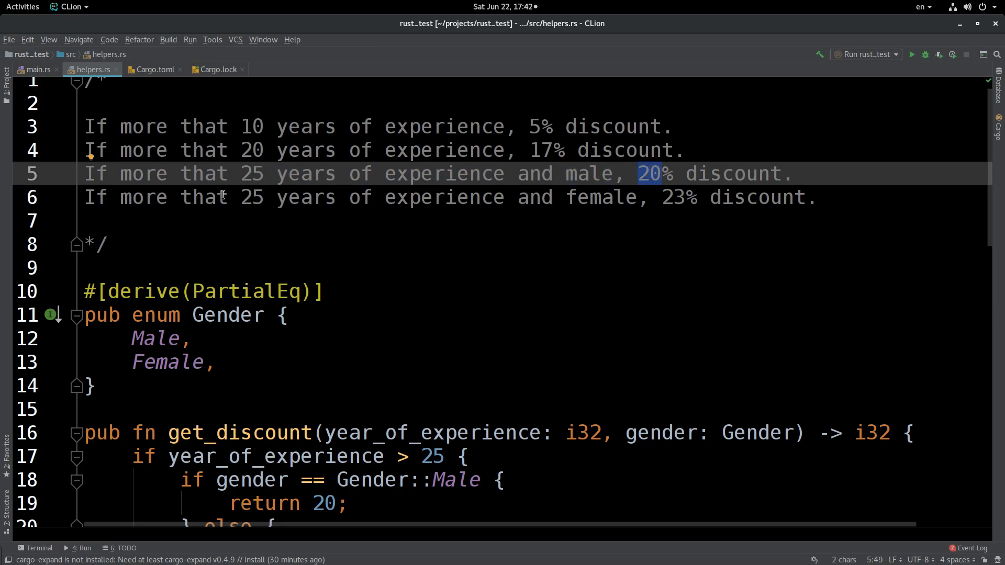
{"action": "double_click", "coordinate": [251, 198]}
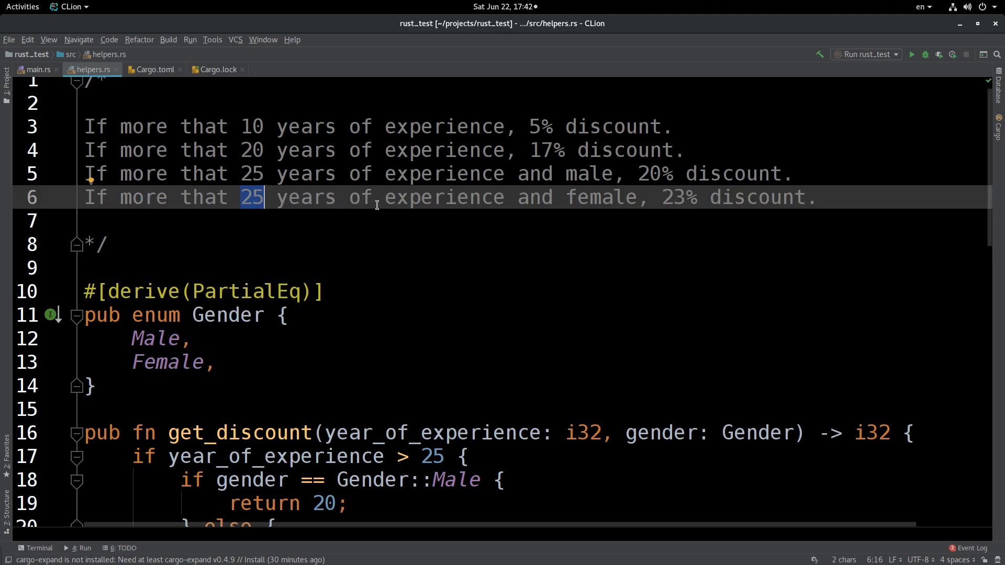
{"action": "mouse_move", "coordinate": [555, 203]}
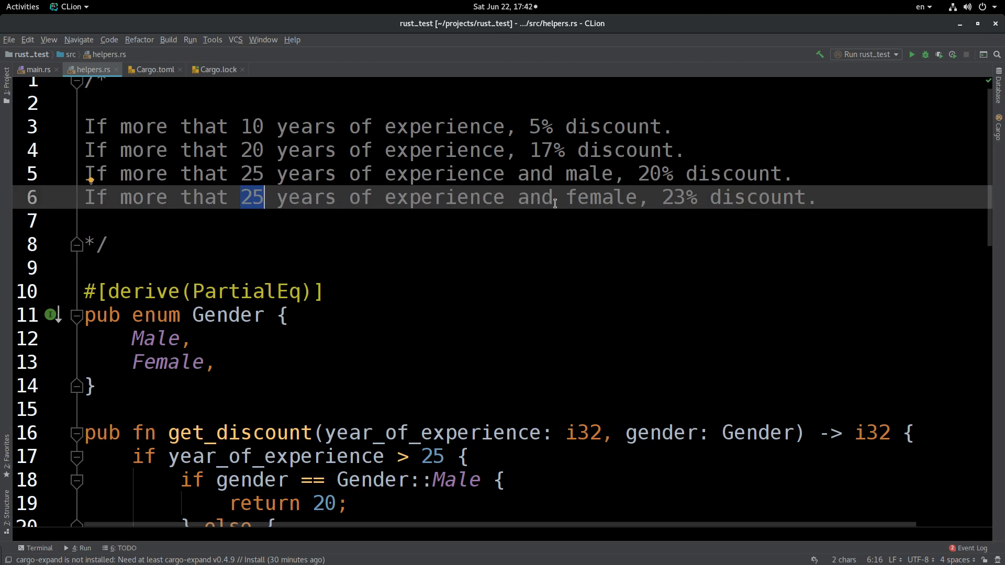
{"action": "double_click", "coordinate": [679, 197]}
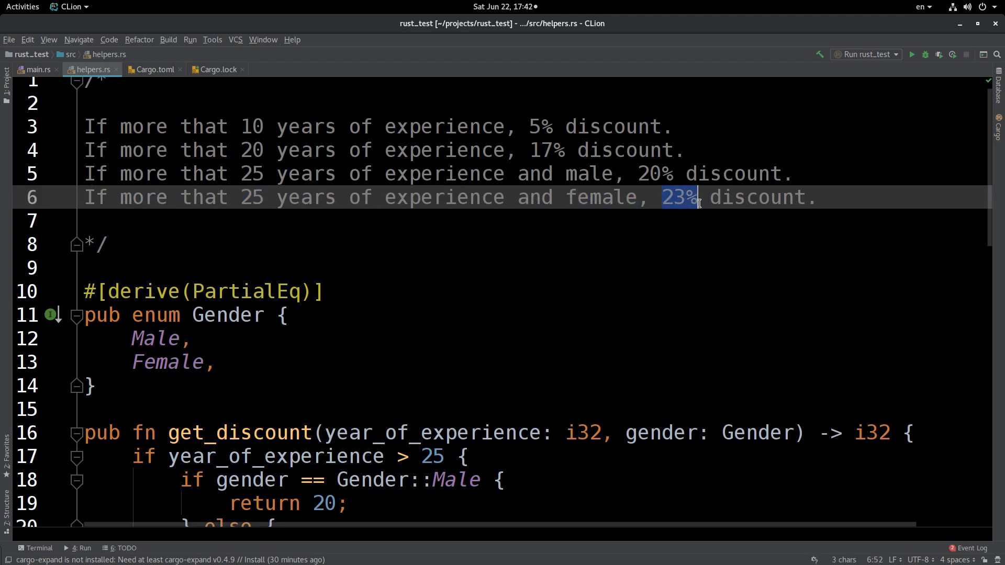
{"action": "left_click", "coordinate": [830, 198]}
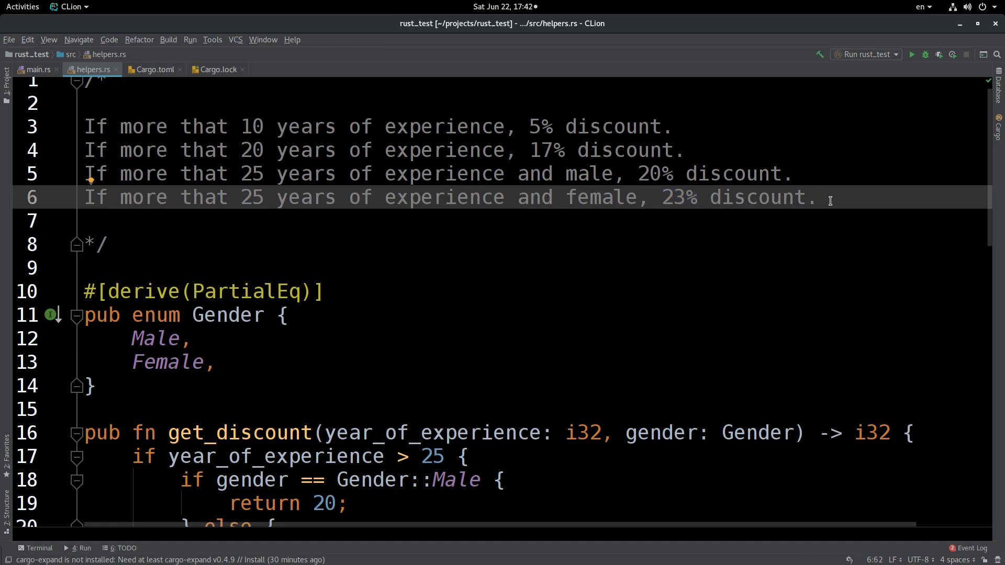
{"action": "scroll", "scroll_direction": "down", "scroll_amount": 3}
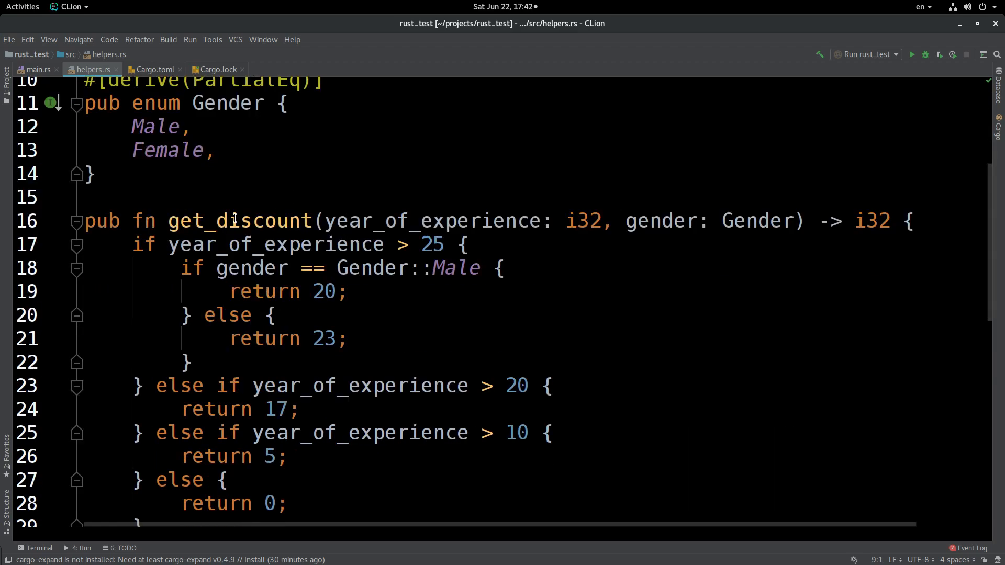
{"action": "double_click", "coordinate": [237, 221]}
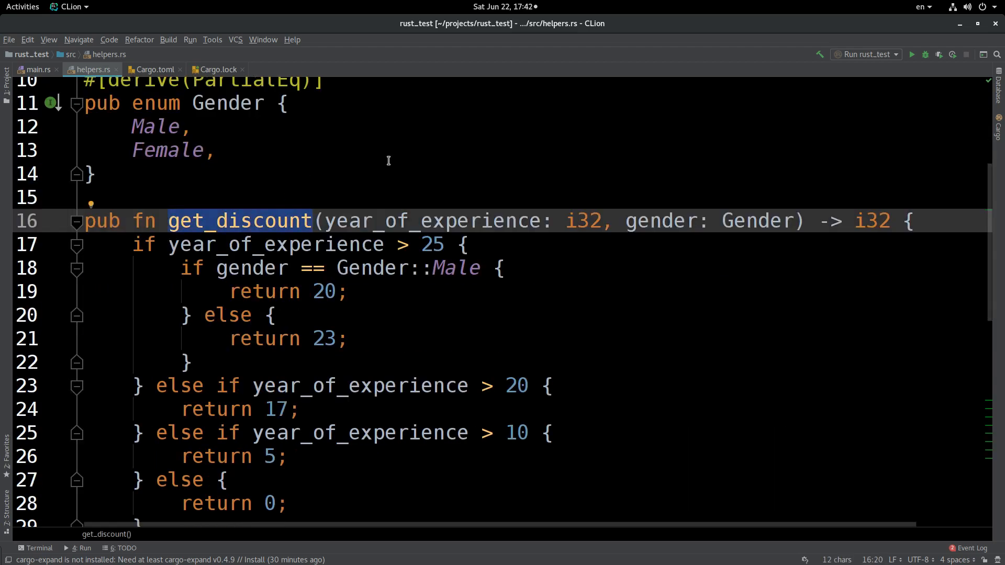
{"action": "mouse_move", "coordinate": [460, 227]}
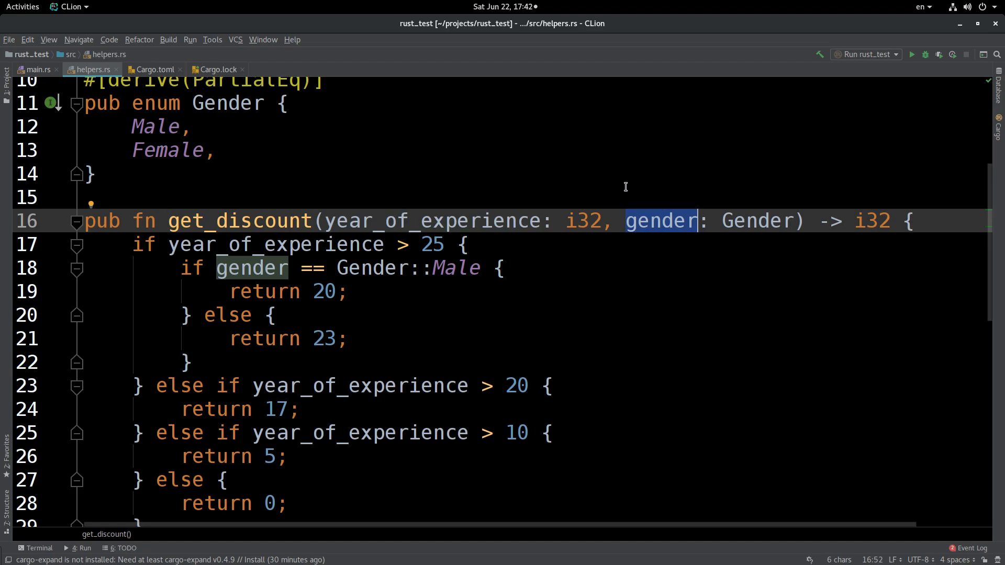
{"action": "scroll", "scroll_direction": "down", "scroll_amount": 3}
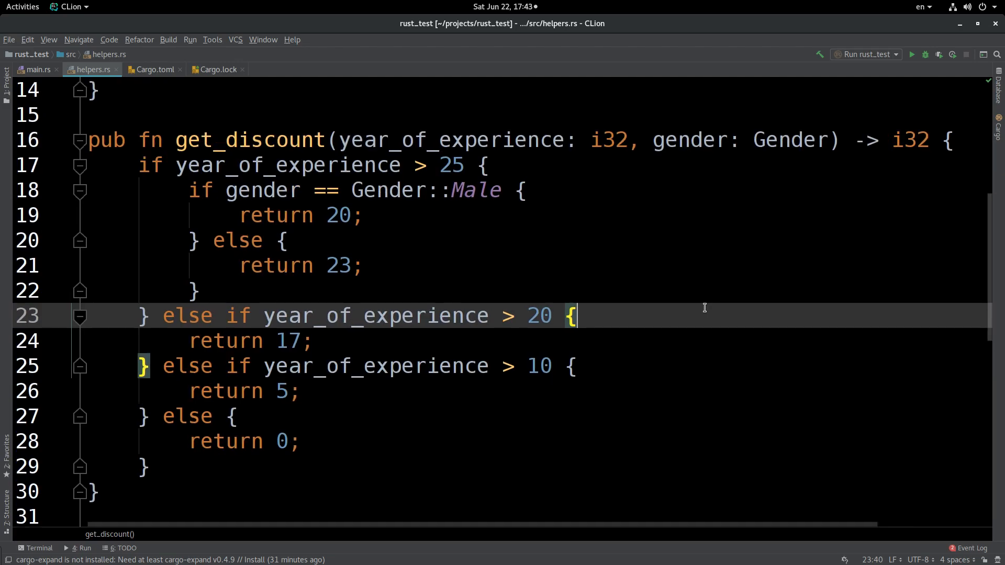
{"action": "mouse_move", "coordinate": [278, 332]}
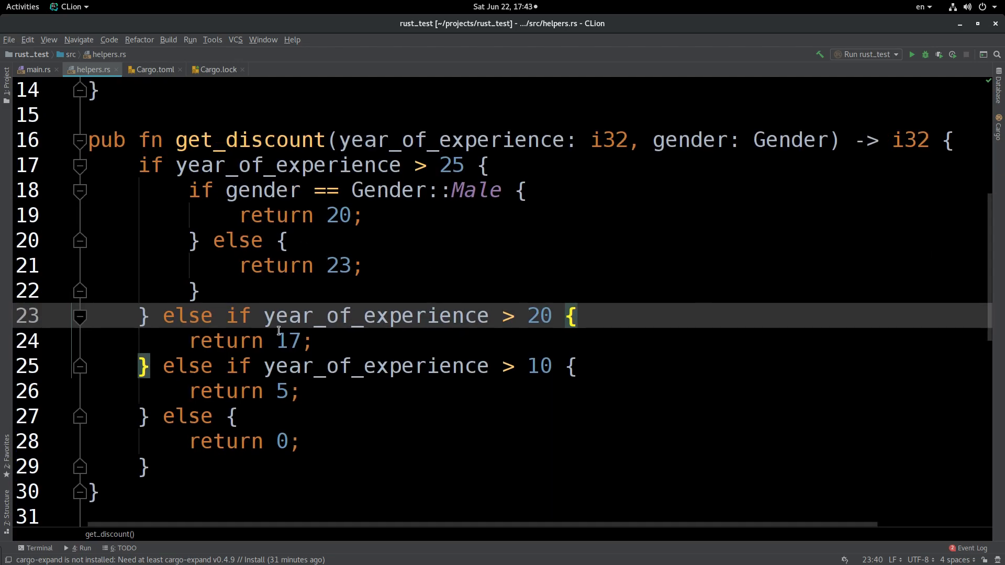
{"action": "scroll", "scroll_direction": "down", "scroll_amount": 3}
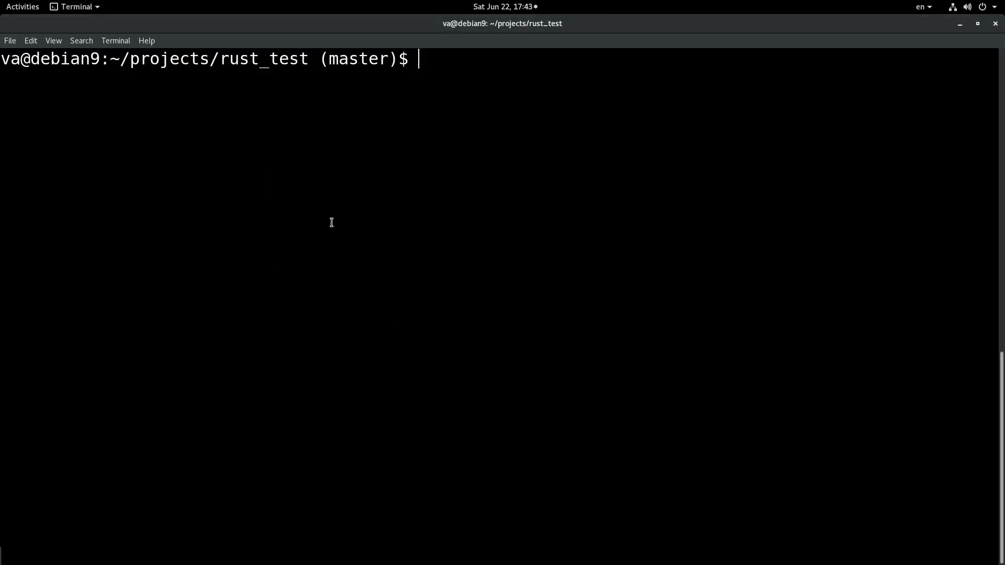
{"action": "mouse_move", "coordinate": [389, 222]}
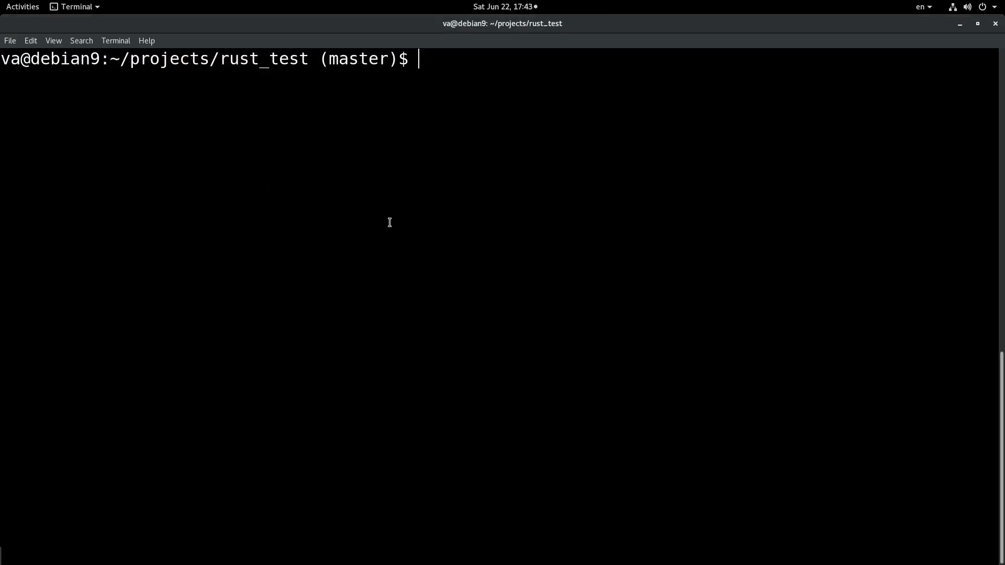
Run cargo test in rust_test and confirm get_discount_test passes (1 passed, 0 failed)
{"action": "type", "text": "c"}
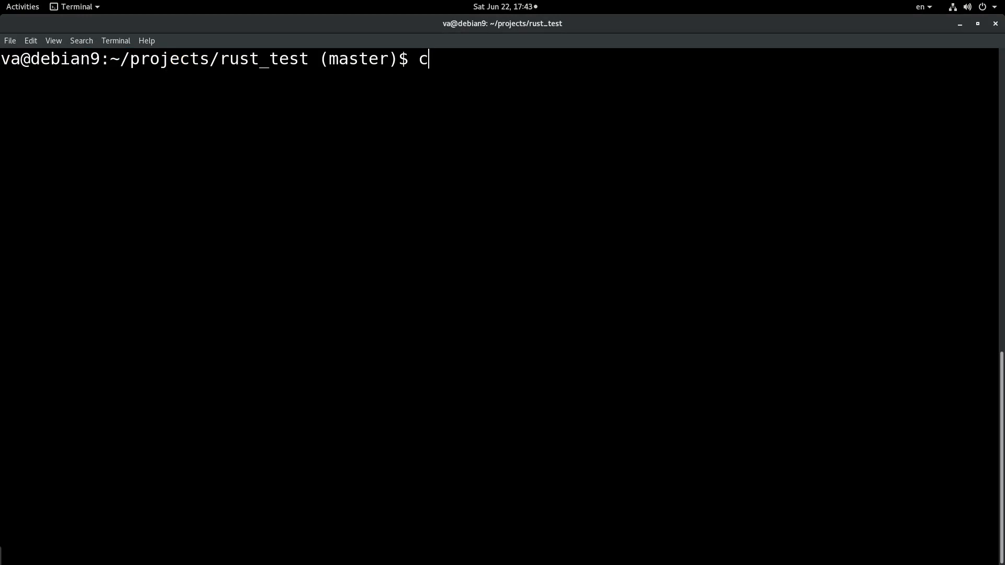
{"action": "type", "text": "argo test"}
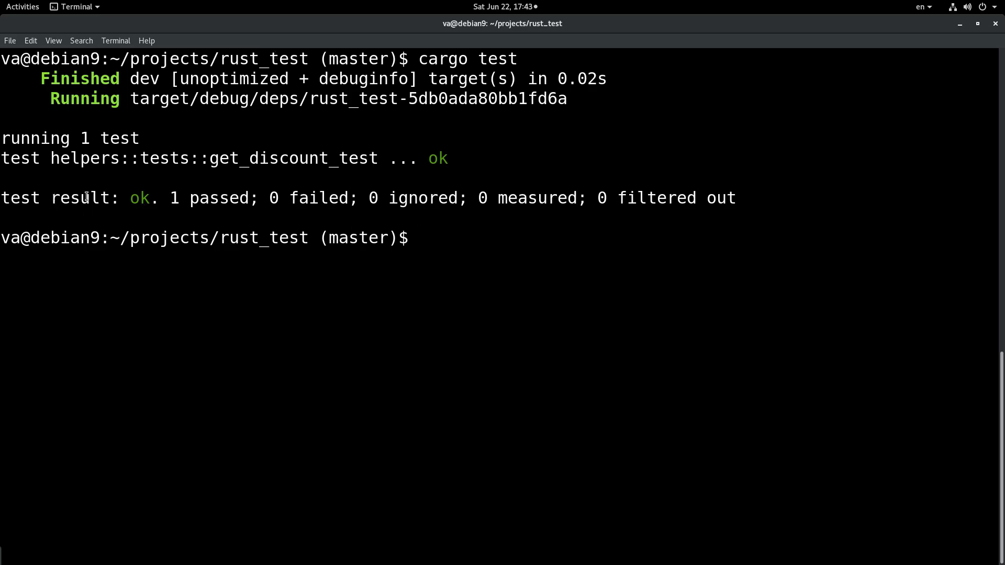
{"action": "double_click", "coordinate": [139, 198]}
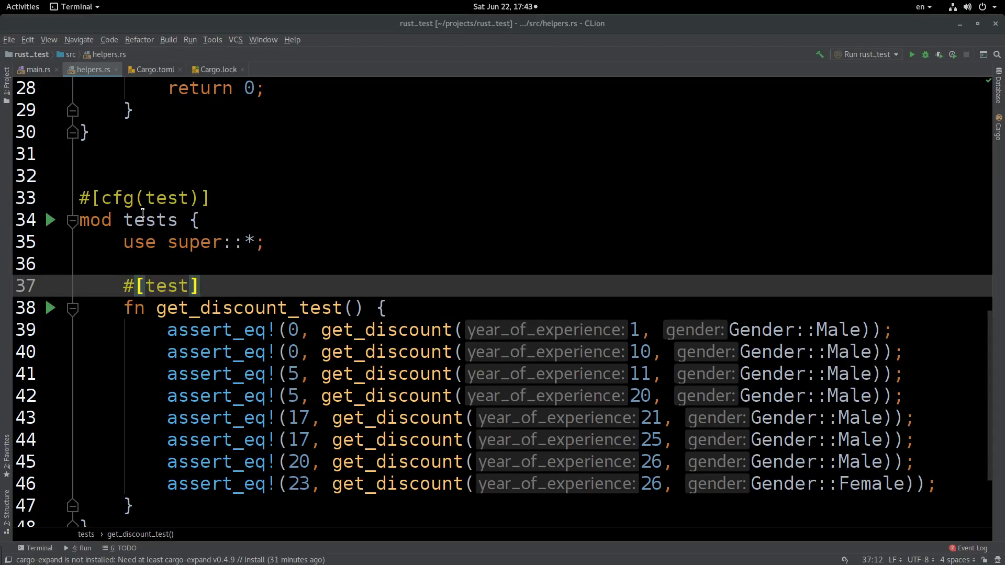
Review the nested if-else body of get_discount in helpers.rs
{"action": "scroll", "scroll_direction": "up", "scroll_amount": 3}
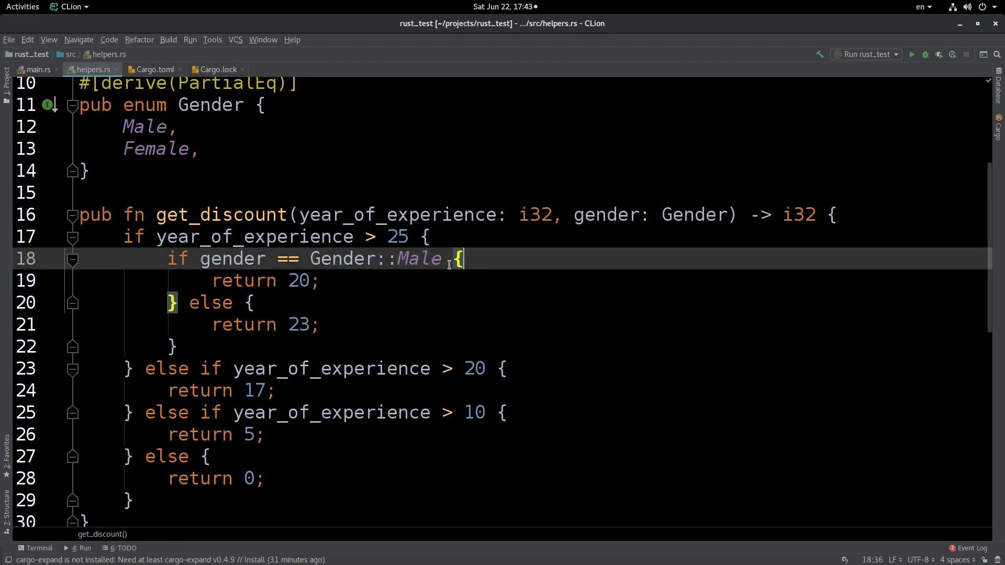
{"action": "scroll", "scroll_direction": "down", "scroll_amount": 3}
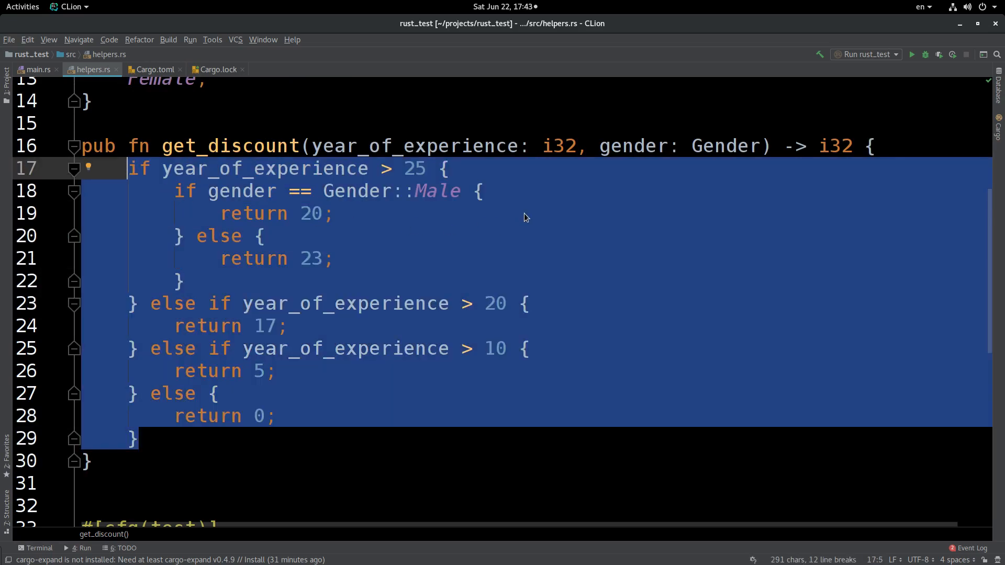
{"action": "left_click", "coordinate": [334, 213]}
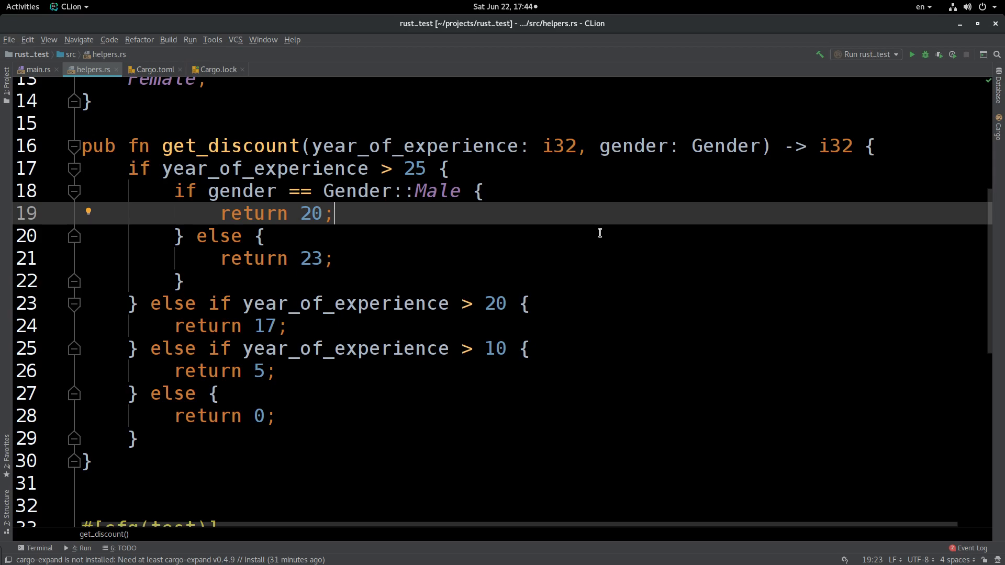
{"action": "mouse_move", "coordinate": [203, 268]}
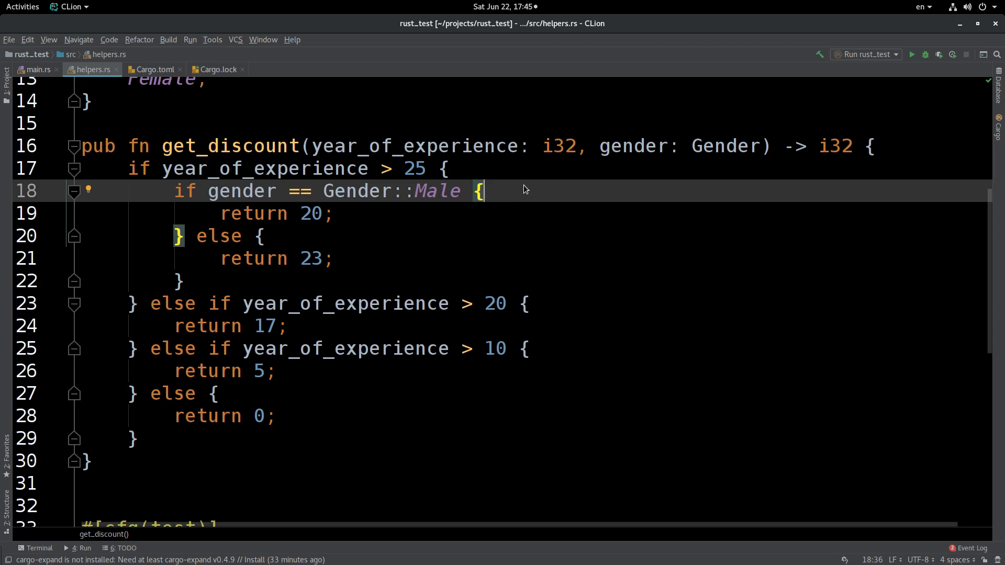
{"action": "mouse_move", "coordinate": [437, 257]}
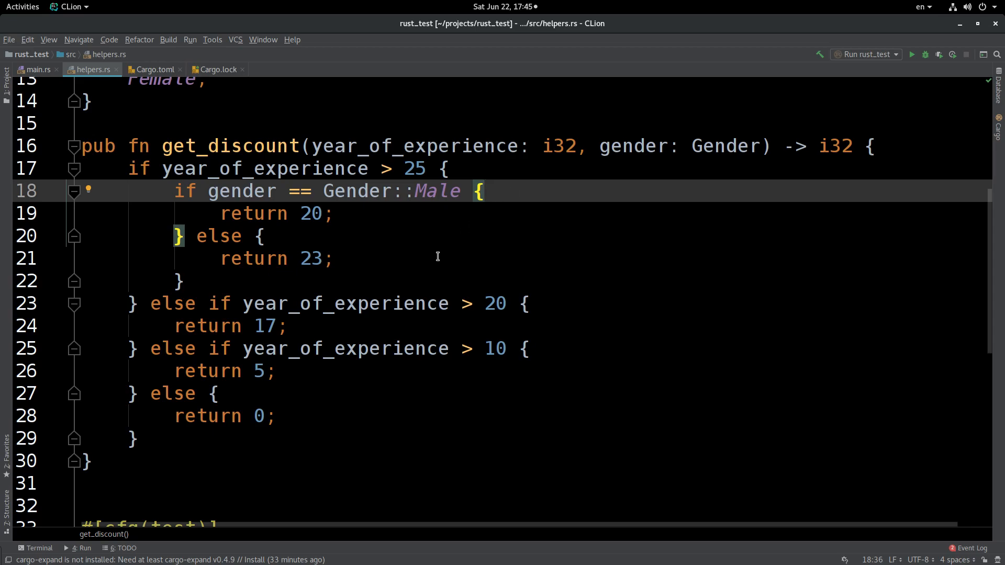
Highlight the 5% discount rule and the 10-year threshold in the comment
{"action": "scroll", "scroll_direction": "up", "scroll_amount": 3}
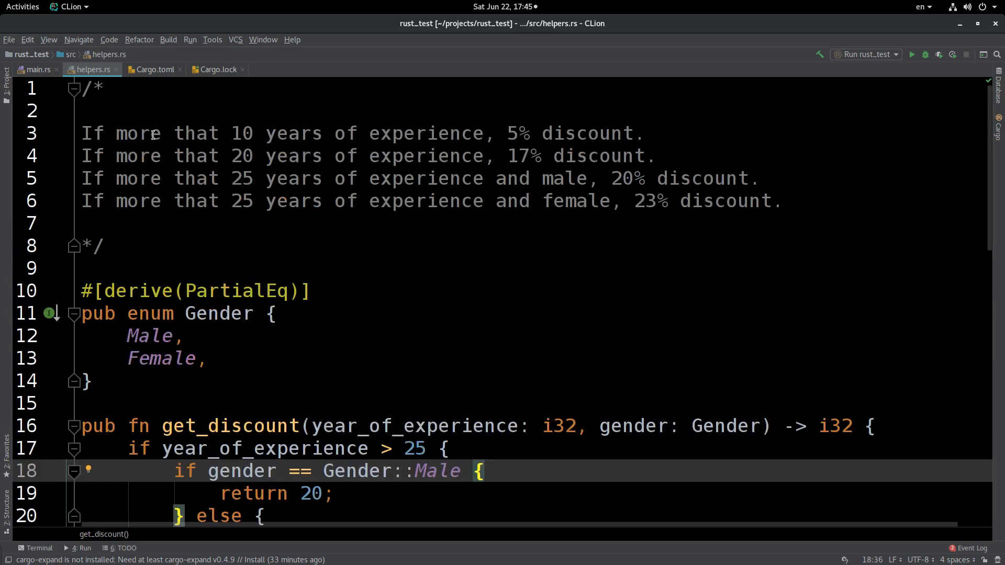
{"action": "left_click_drag", "start_coordinate": [255, 133], "coordinate": [646, 133]}
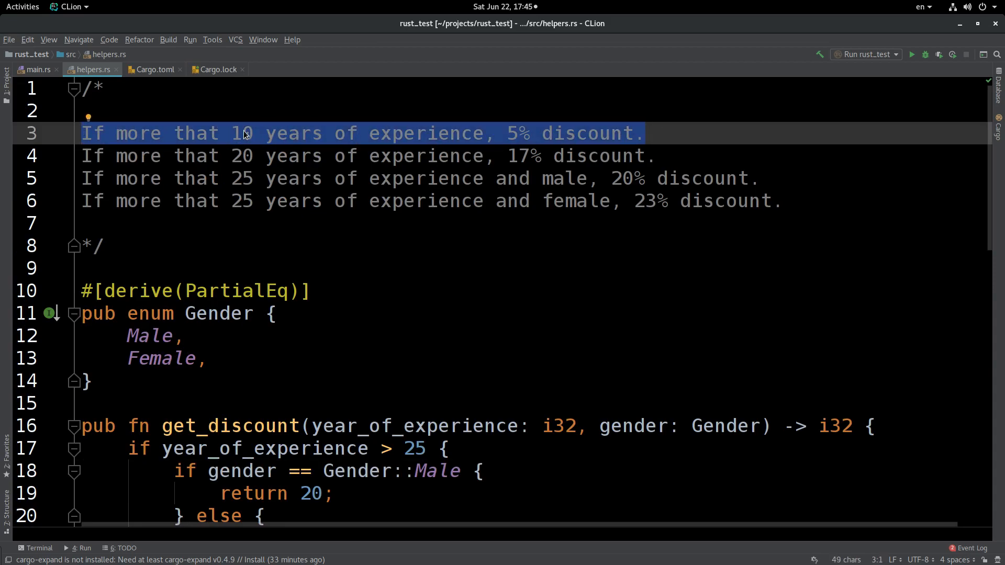
{"action": "double_click", "coordinate": [241, 133]}
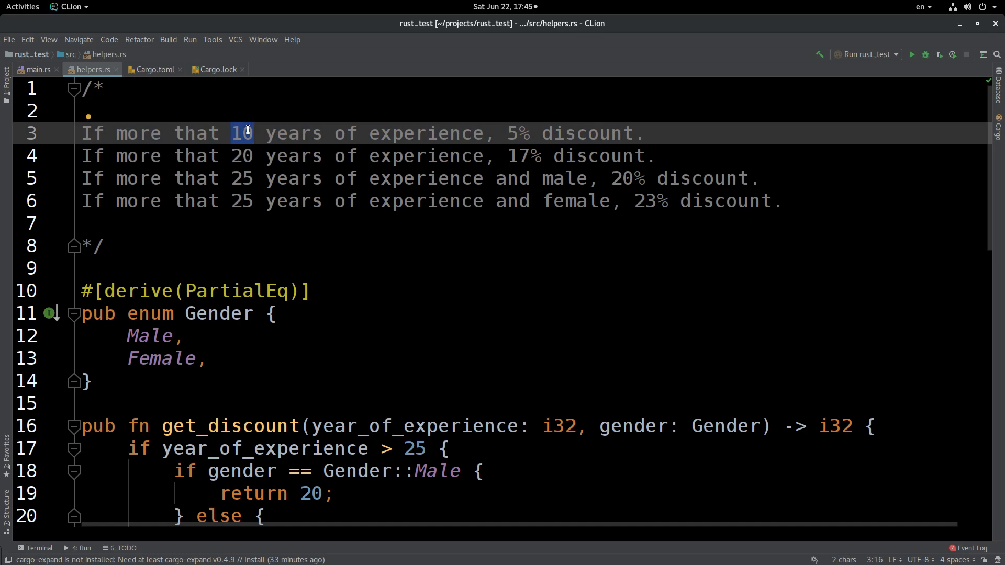
{"action": "double_click", "coordinate": [138, 133]}
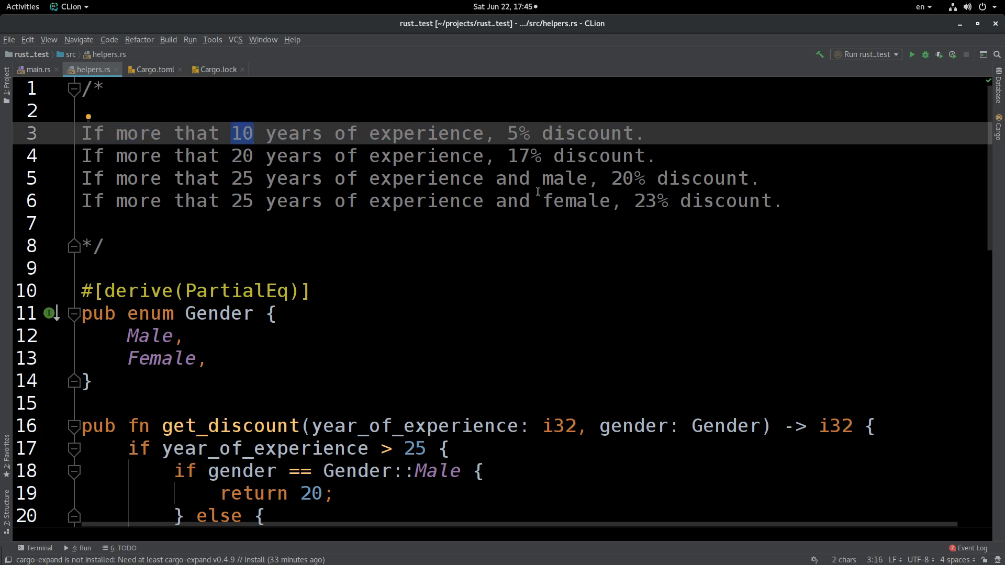
{"action": "scroll", "scroll_direction": "down", "scroll_amount": 3}
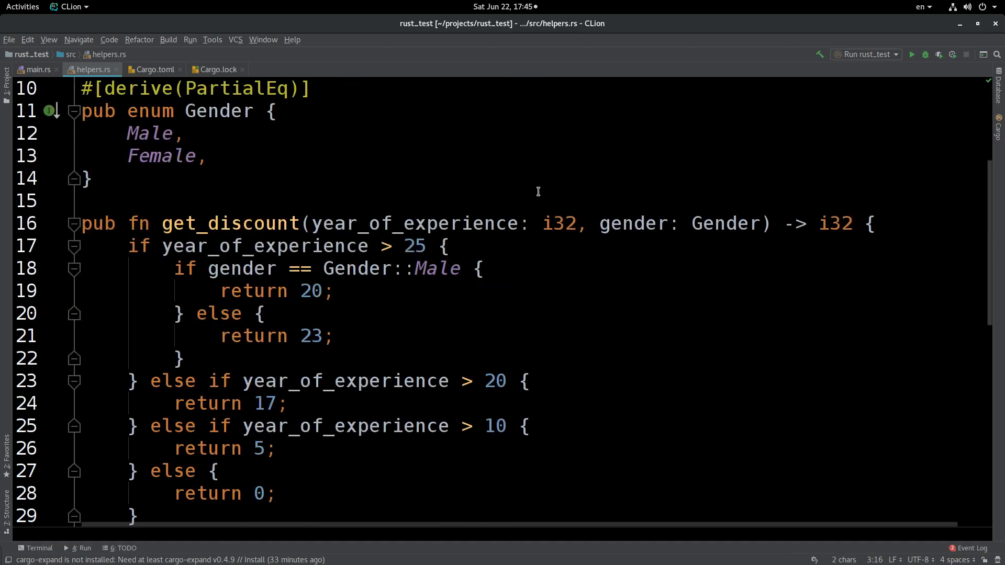
Add 'if year_of_experience < 11 { return 0; }' at the top of get_discount
{"action": "left_click", "coordinate": [888, 222]}
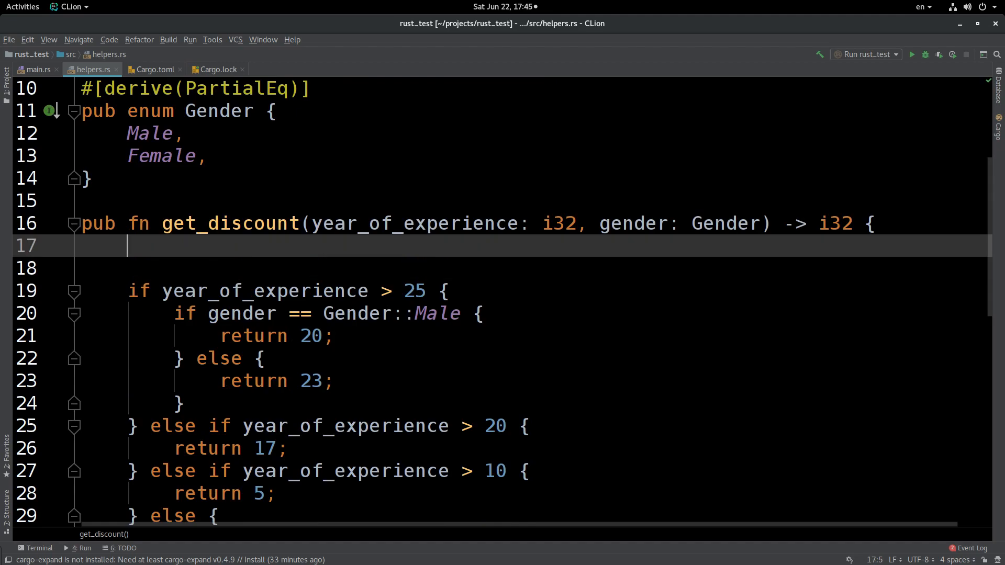
{"action": "type", "text": "if y {"}
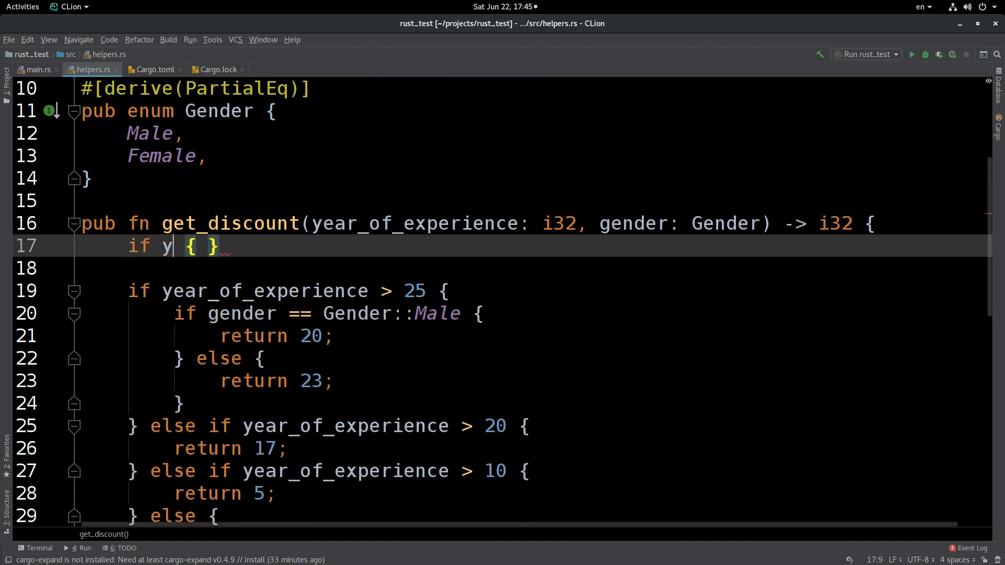
{"action": "type", "text": "ear_of_experience"}
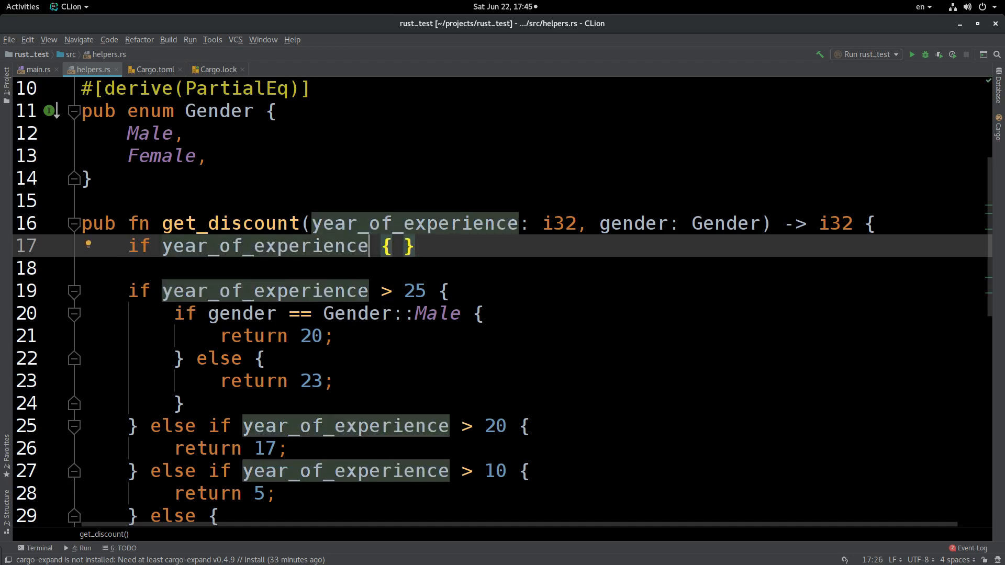
{"action": "type", "text": "< 1"}
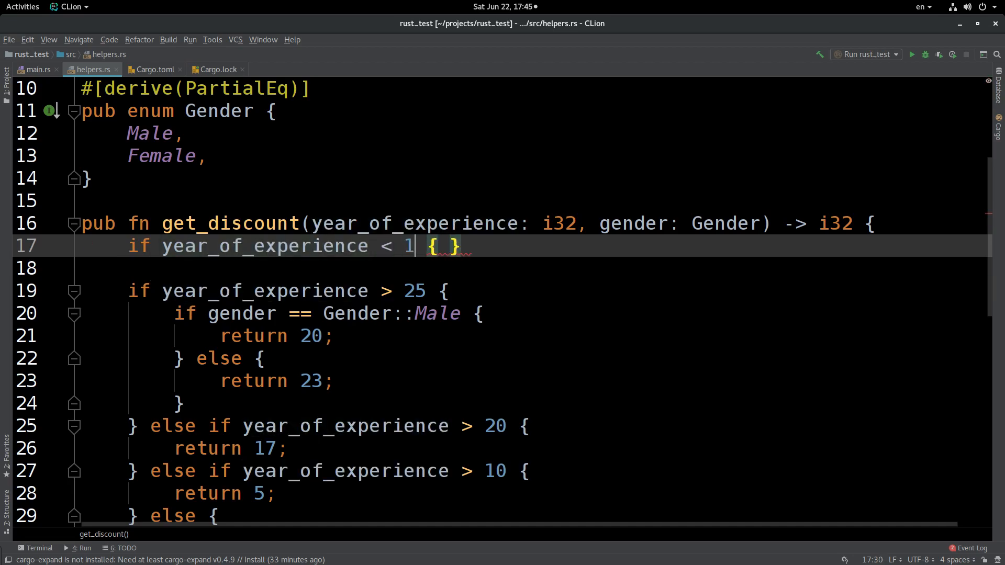
{"action": "type", "text": "1"}
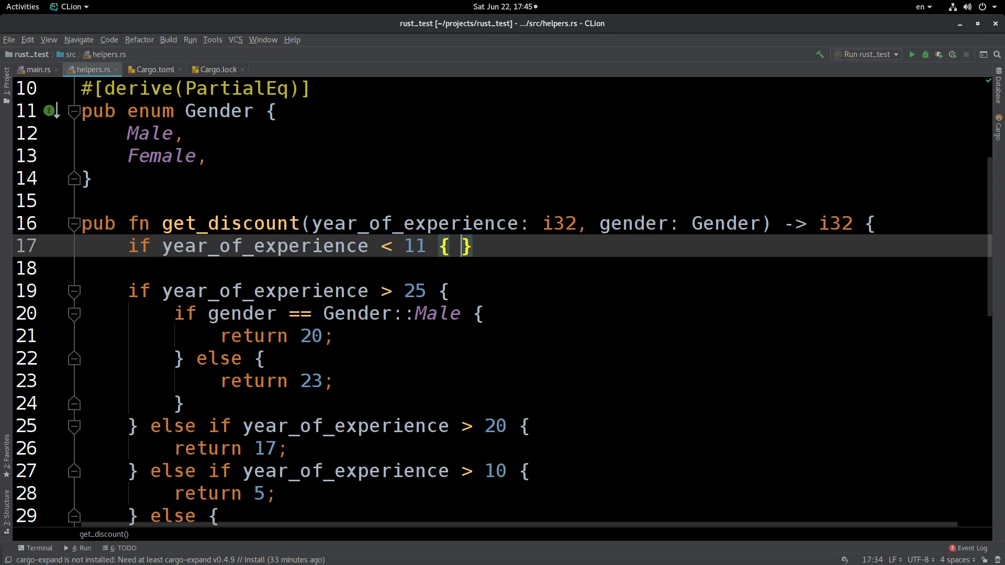
{"action": "type", "text": "retu"}
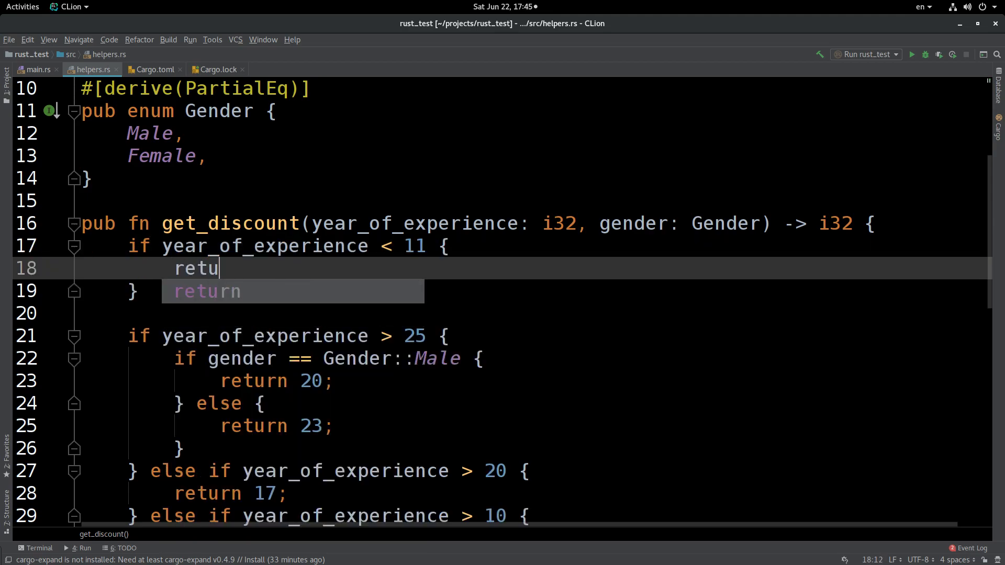
{"action": "type", "text": "return 0;"}
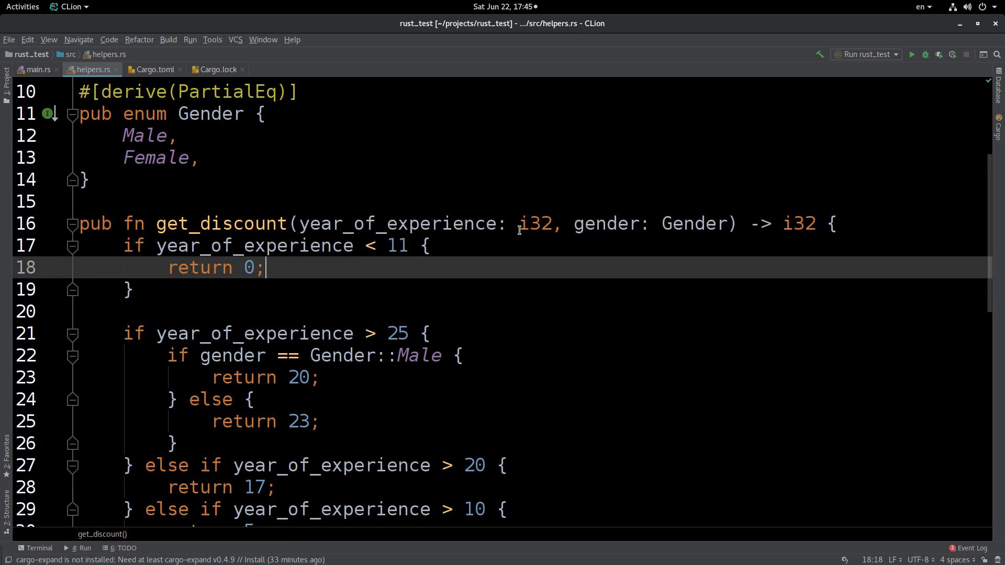
{"action": "mouse_move", "coordinate": [313, 302]}
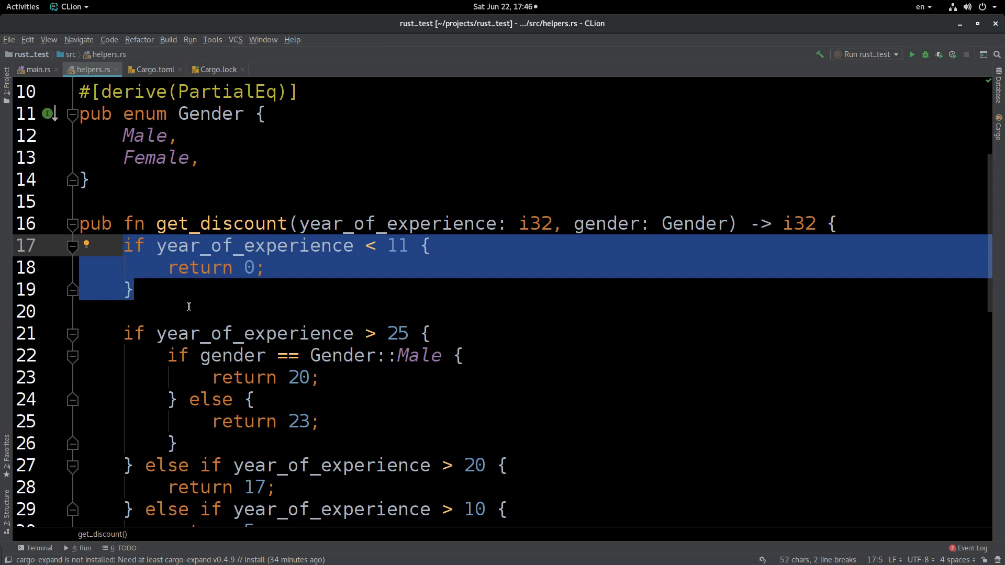
{"action": "scroll", "scroll_direction": "down", "scroll_amount": 3}
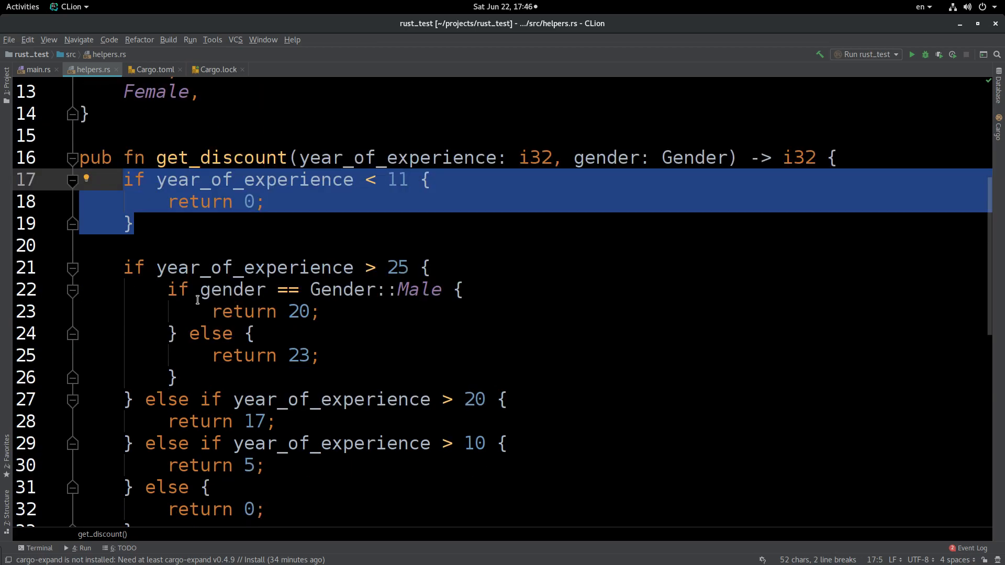
{"action": "scroll", "scroll_direction": "down", "scroll_amount": 3}
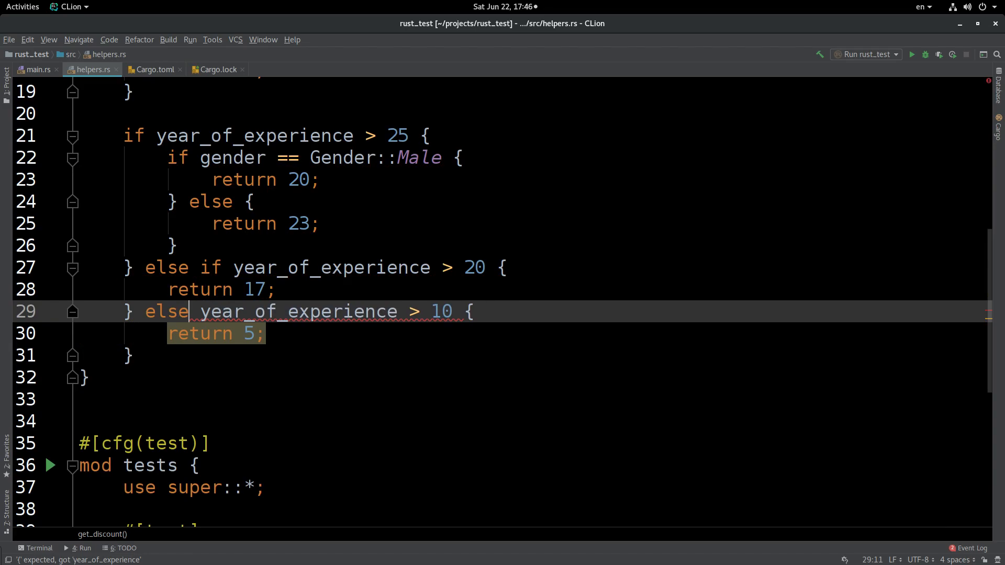
{"action": "mouse_move", "coordinate": [229, 356]}
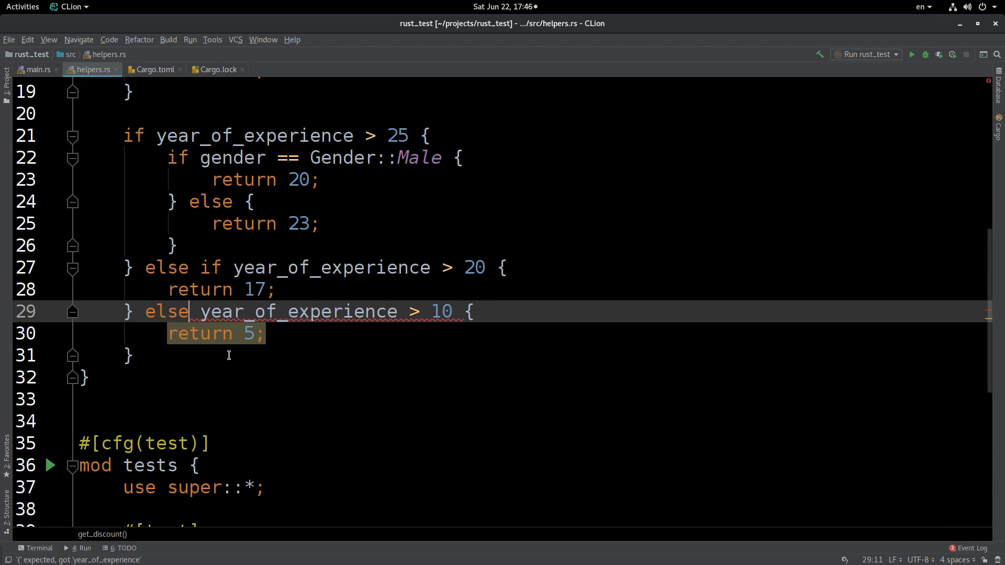
{"action": "double_click", "coordinate": [298, 312]}
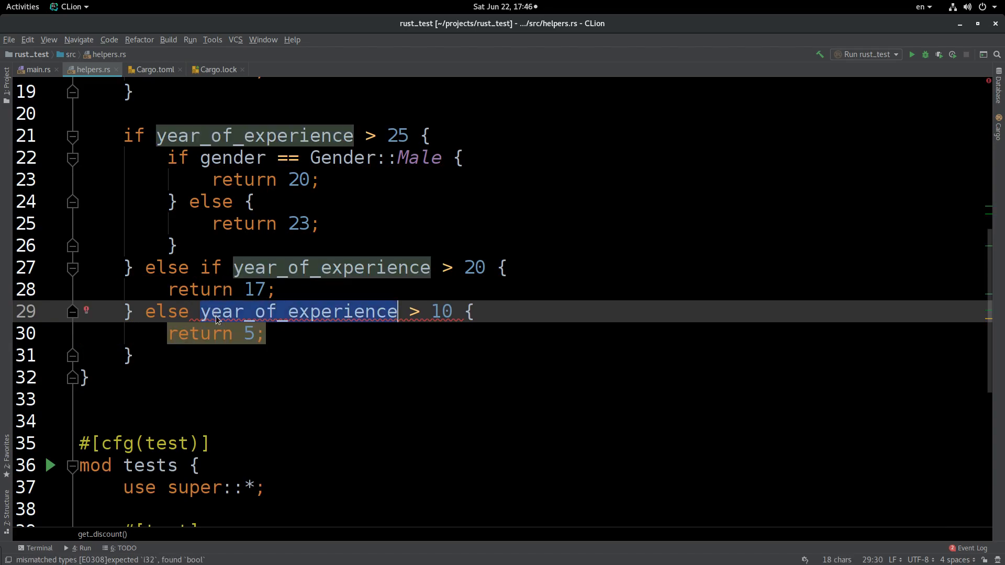
{"action": "mouse_move", "coordinate": [172, 374]}
{"action": "type", "text": " if"}
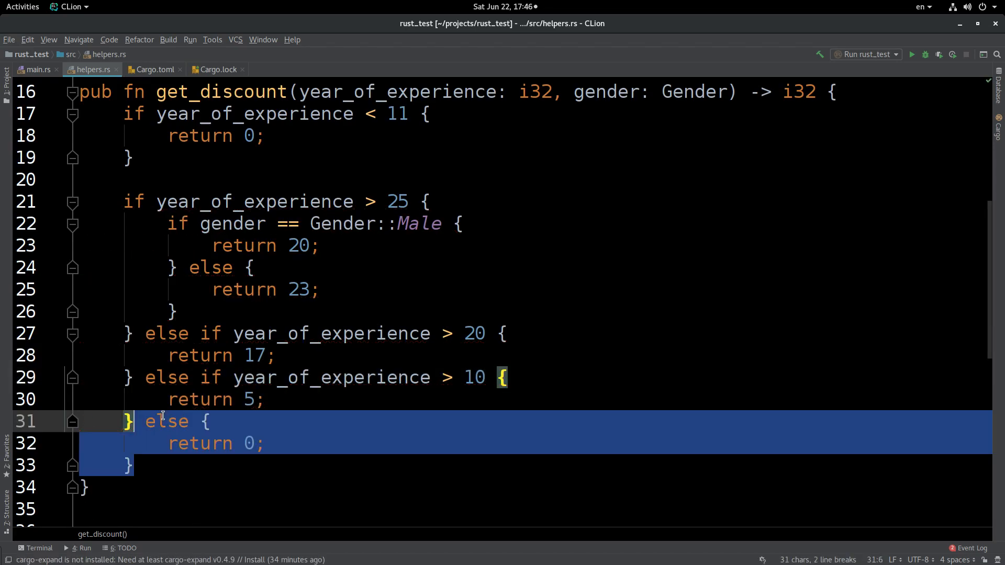
{"action": "mouse_move", "coordinate": [242, 443]}
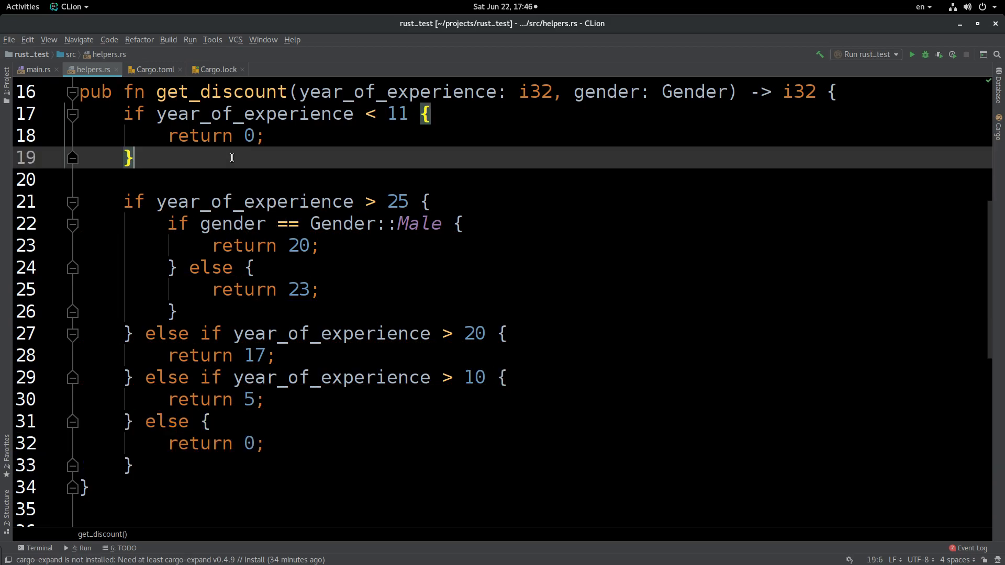
{"action": "mouse_move", "coordinate": [350, 191]}
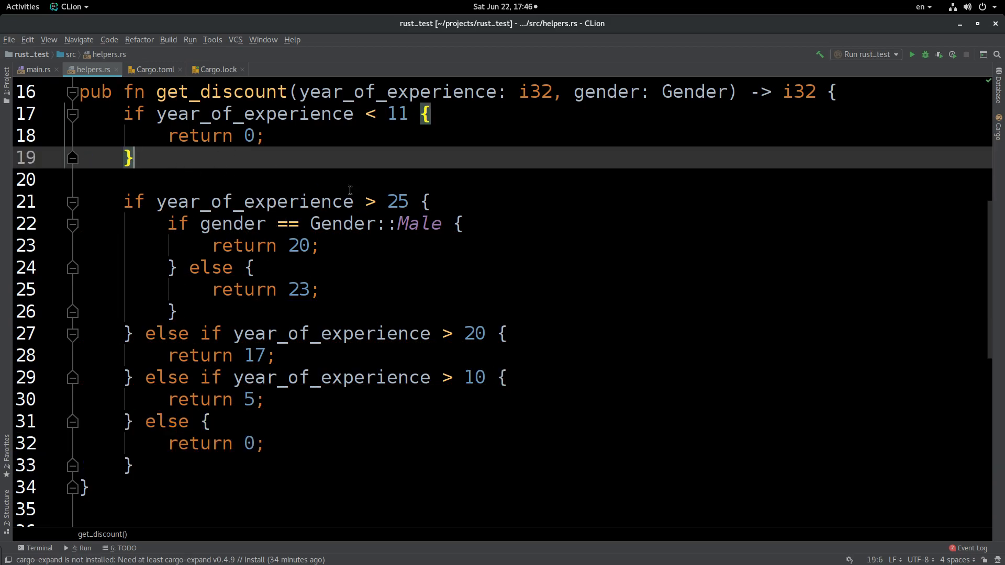
Start a new over-25 block with an 'if gender == Gender::Male' branch returning 20
{"action": "left_click", "coordinate": [334, 201]}
{"action": "type", "text": "if year_of_experience > 25"}
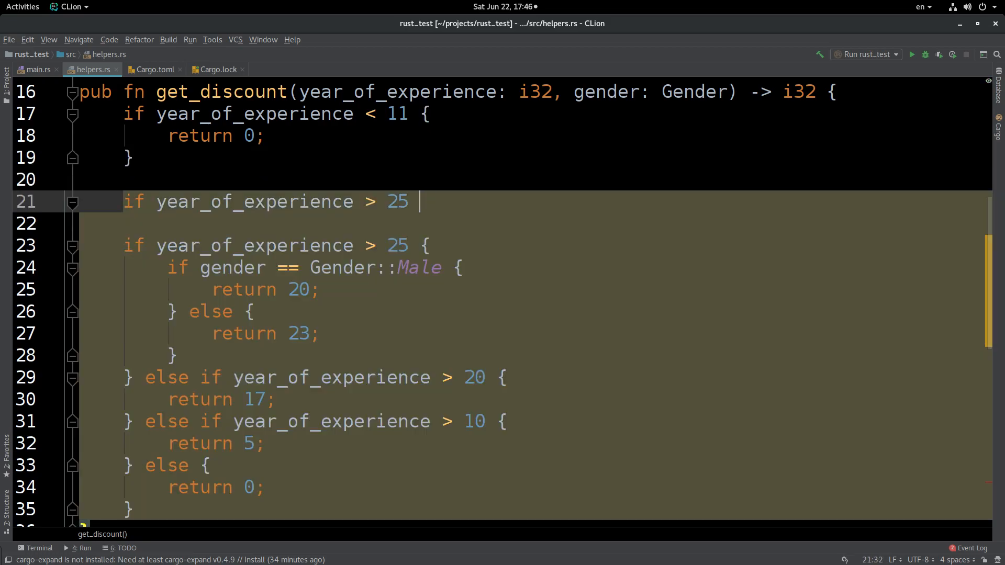
{"action": "type", "text": "{"}
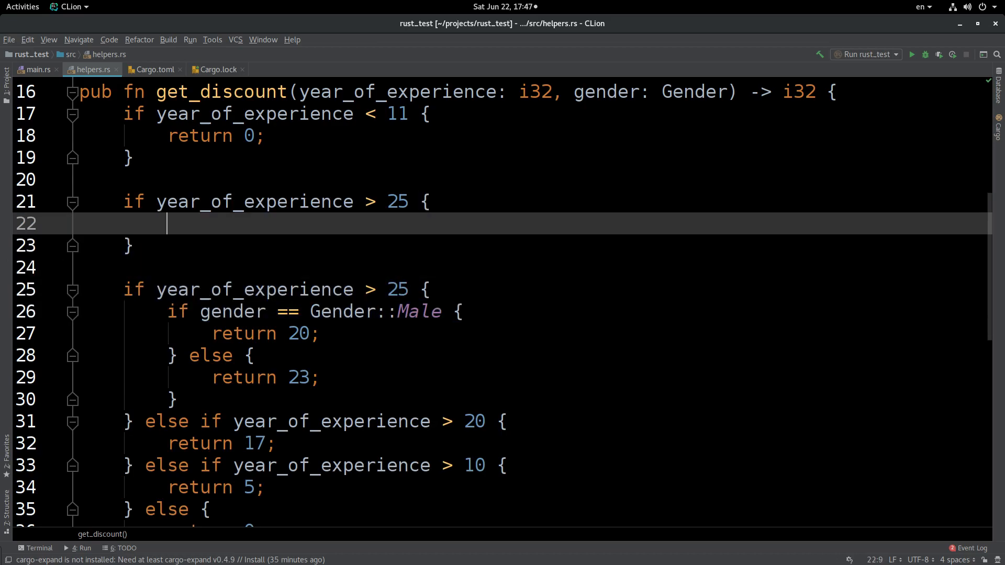
{"action": "type", "text": "if gender == Gender::Male {"}
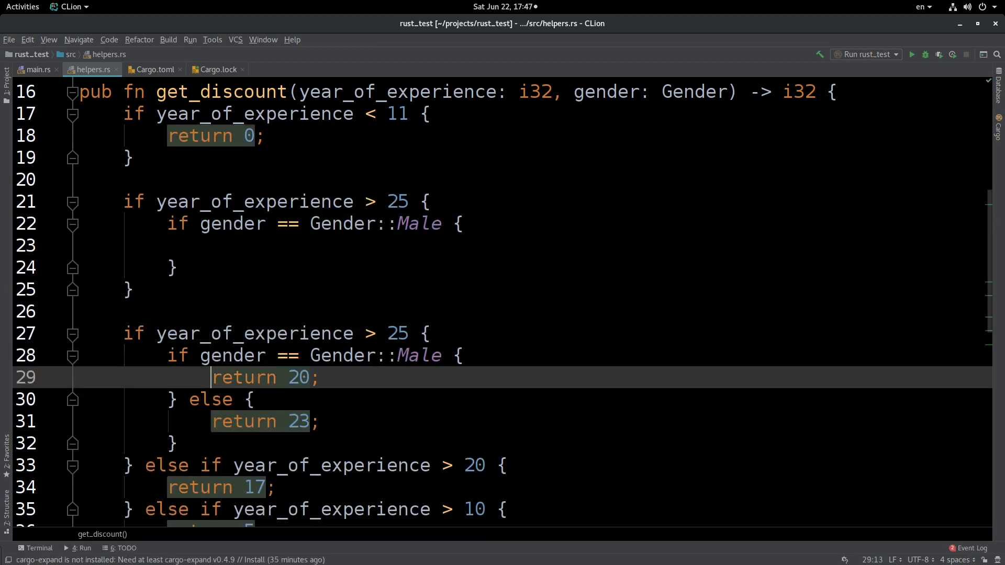
{"action": "left_click", "coordinate": [313, 355]}
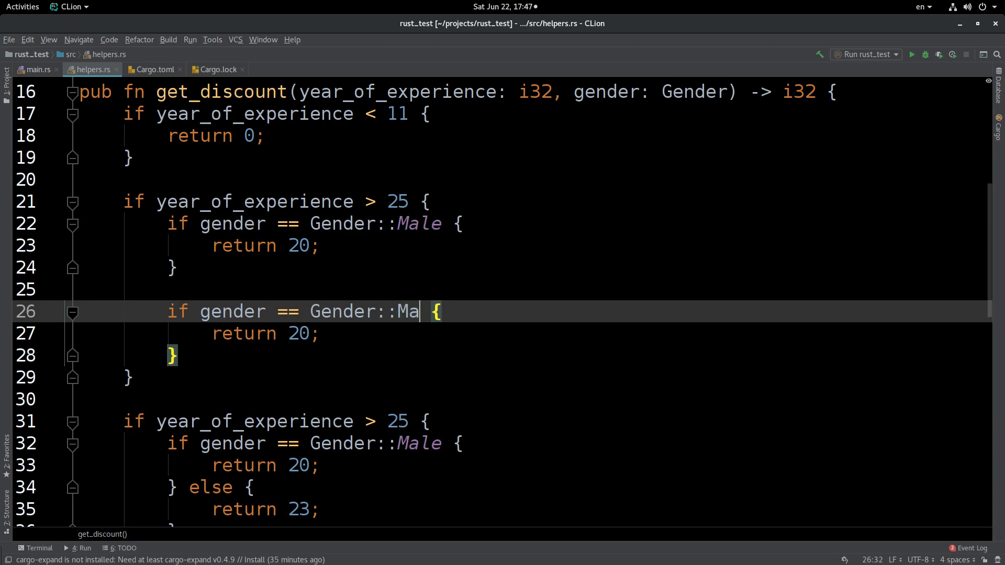
Add a separate Gender::Female branch in that block returning 23
{"action": "type", "text": "Fel"}
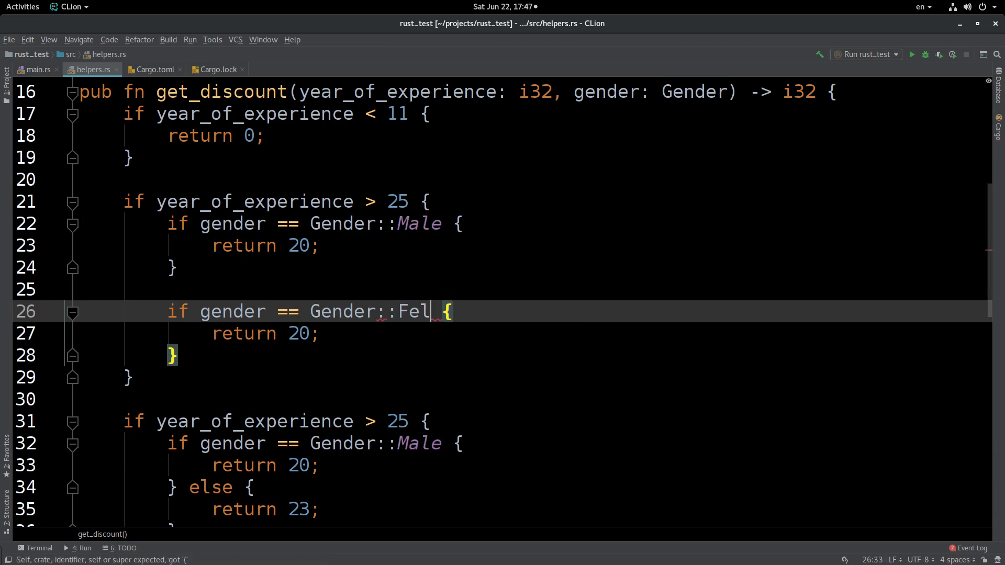
{"action": "key", "text": "BackSpace"}
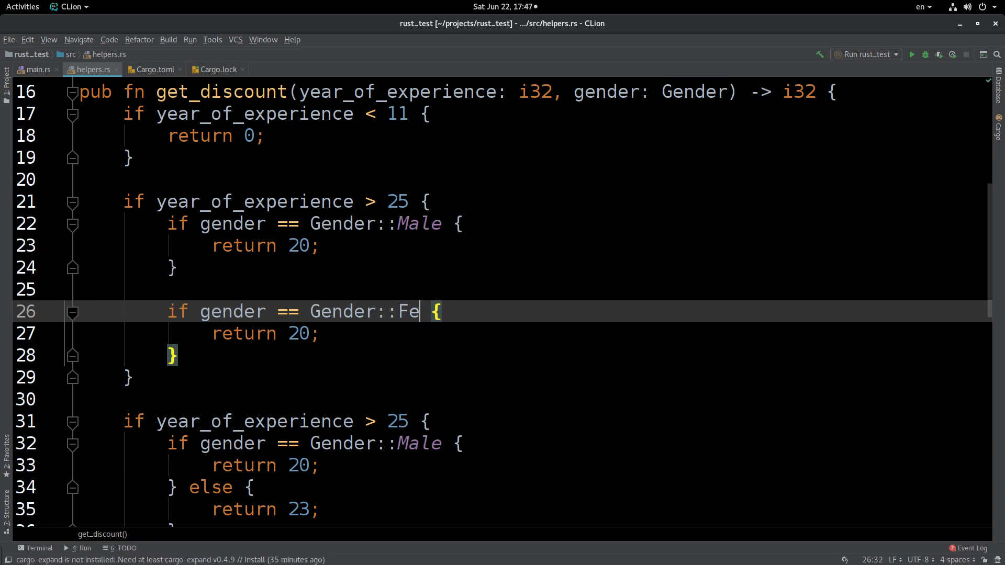
{"action": "type", "text": "male"}
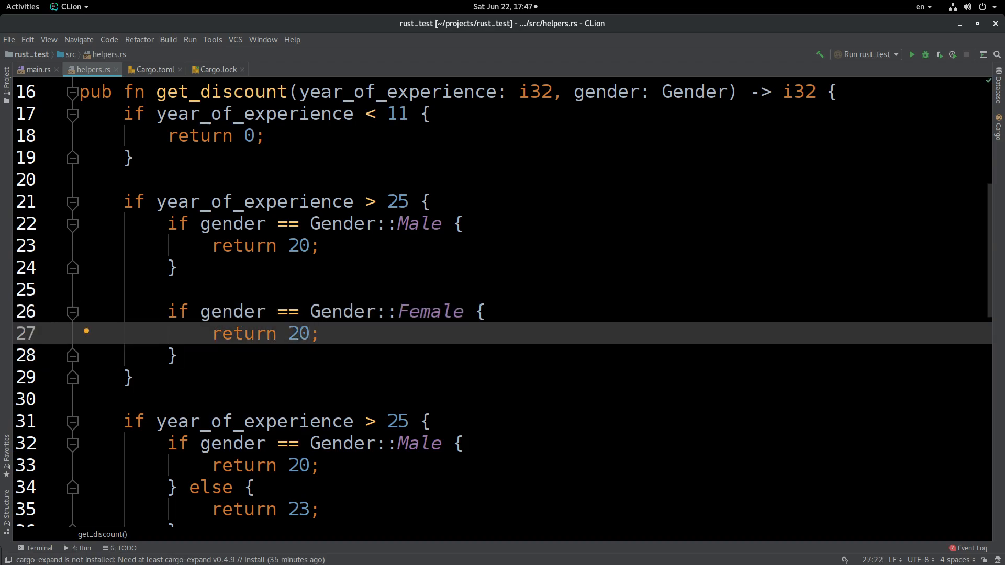
{"action": "type", "text": "23"}
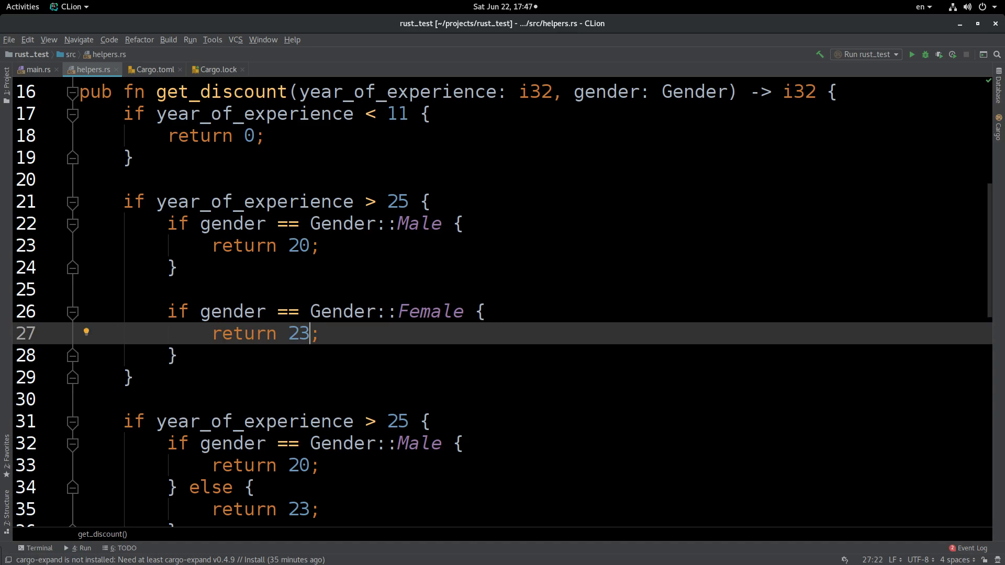
{"action": "left_click", "coordinate": [314, 312]}
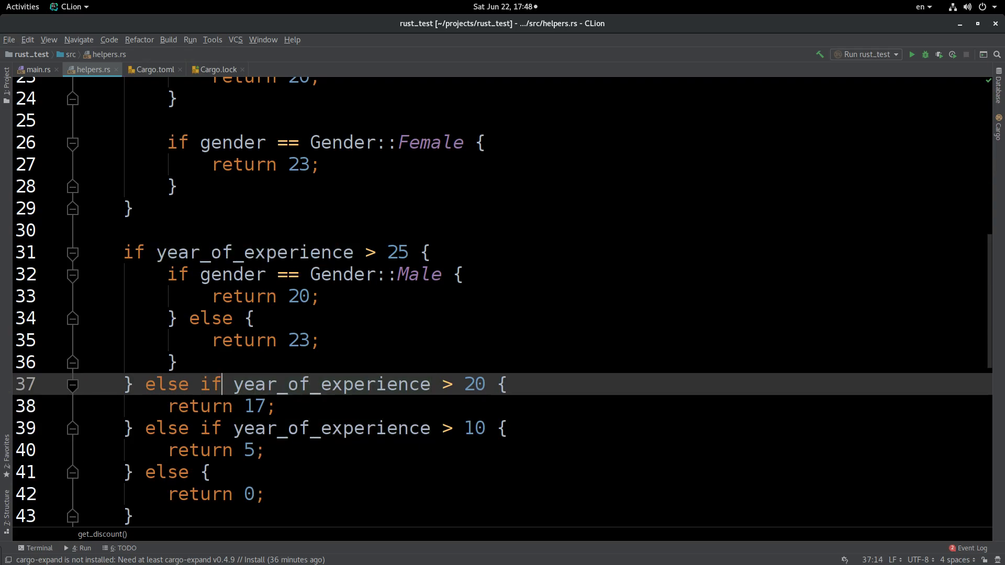
Add a year_of_experience > 20 guard clause returning 17
{"action": "left_click_drag", "start_coordinate": [200, 384], "coordinate": [506, 384]}
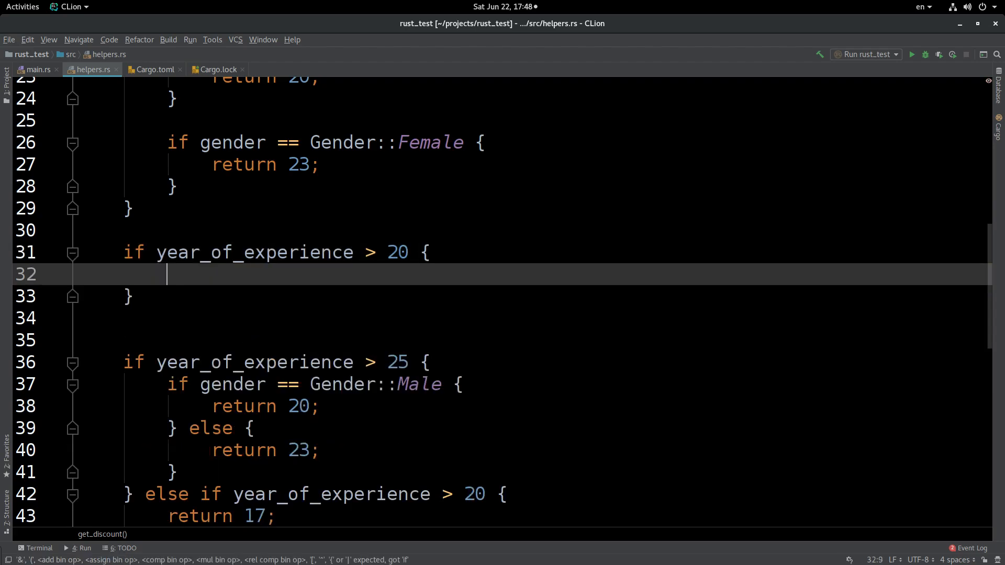
{"action": "type", "text": "retu"}
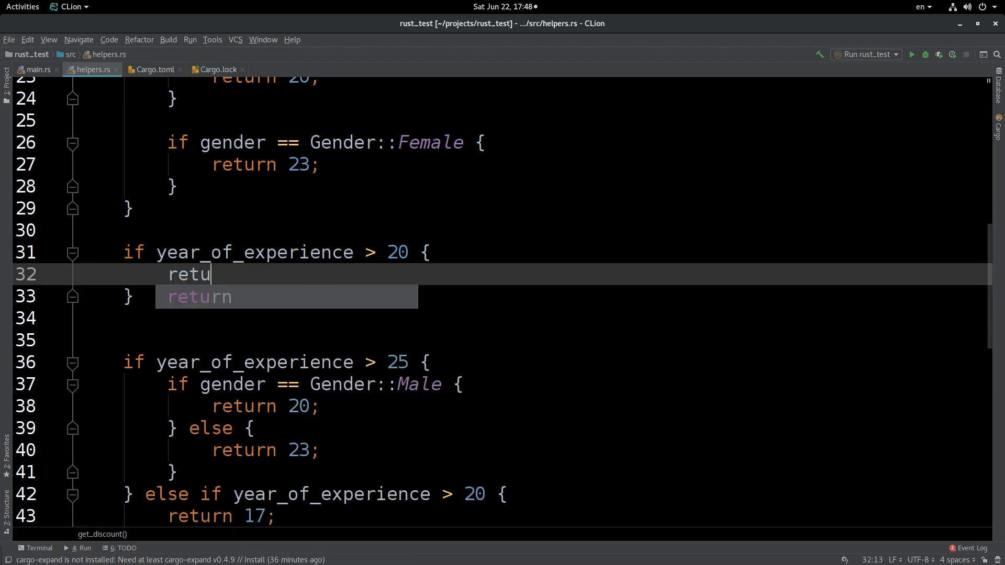
{"action": "key", "text": "Tab"}
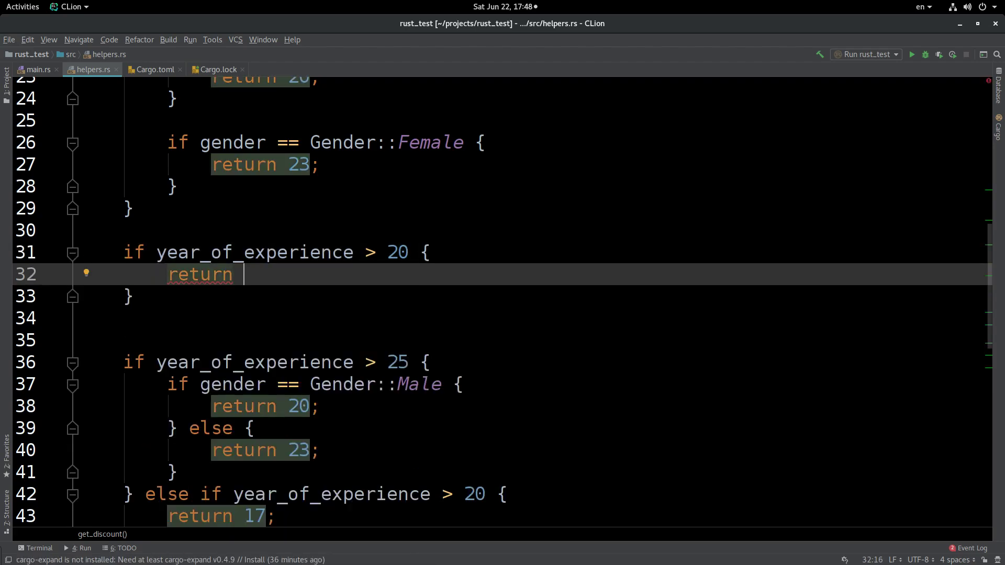
{"action": "type", "text": "17;"}
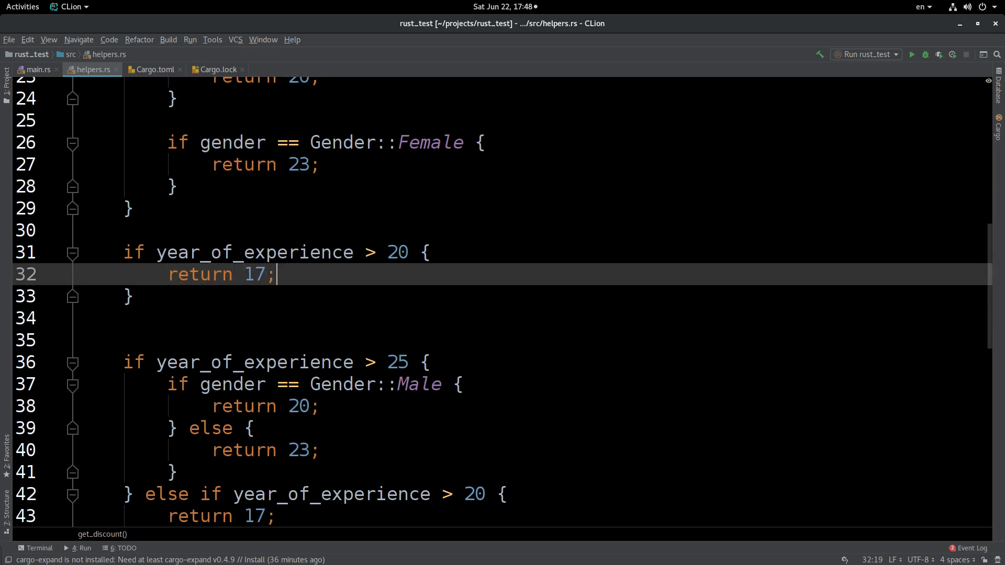
{"action": "scroll", "scroll_direction": "down", "scroll_amount": 3}
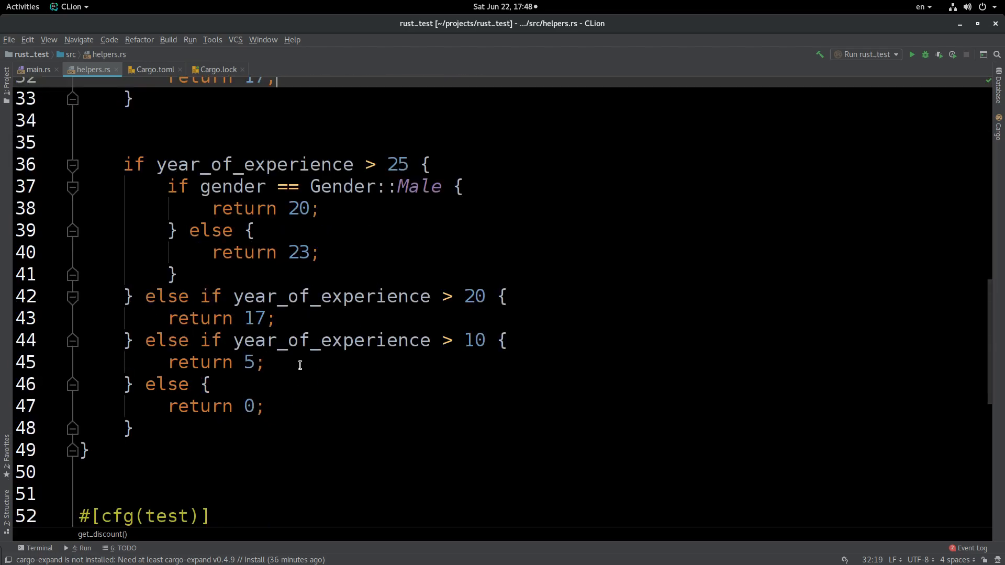
Add a year_of_experience > 10 guard clause returning 5
{"action": "left_click", "coordinate": [213, 340]}
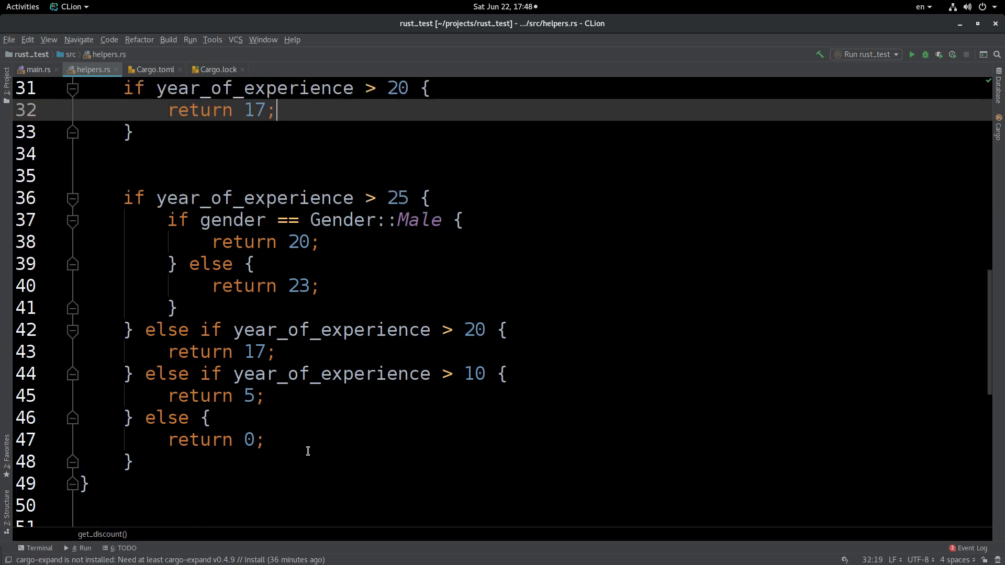
{"action": "type", "text": "if year_of_experience > 10 {"}
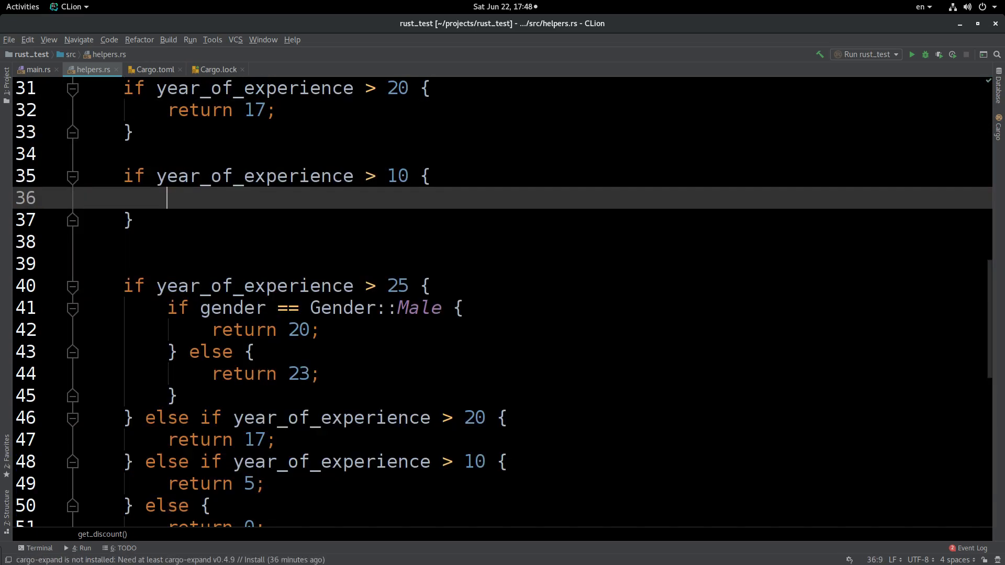
{"action": "type", "text": "return"}
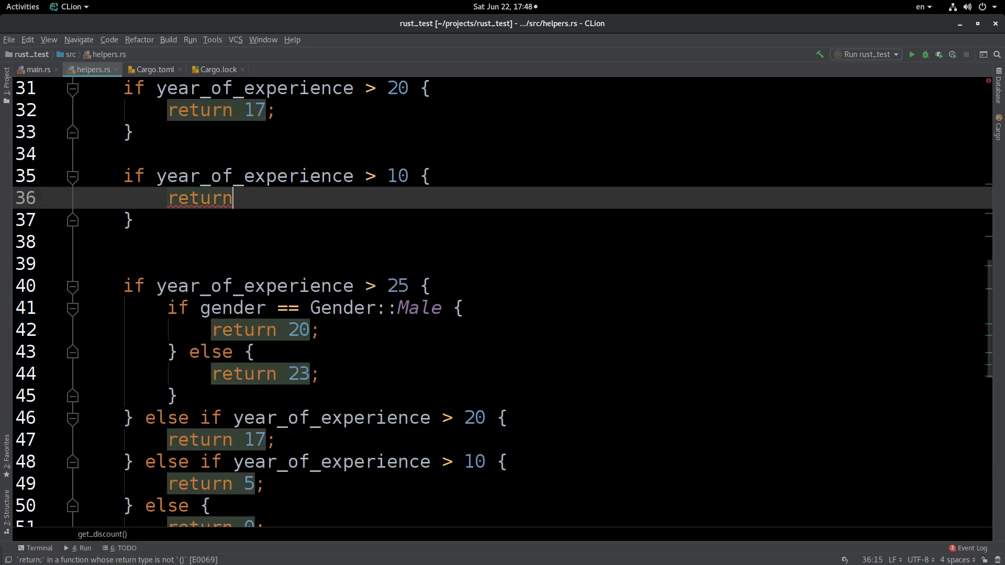
{"action": "type", "text": "5;"}
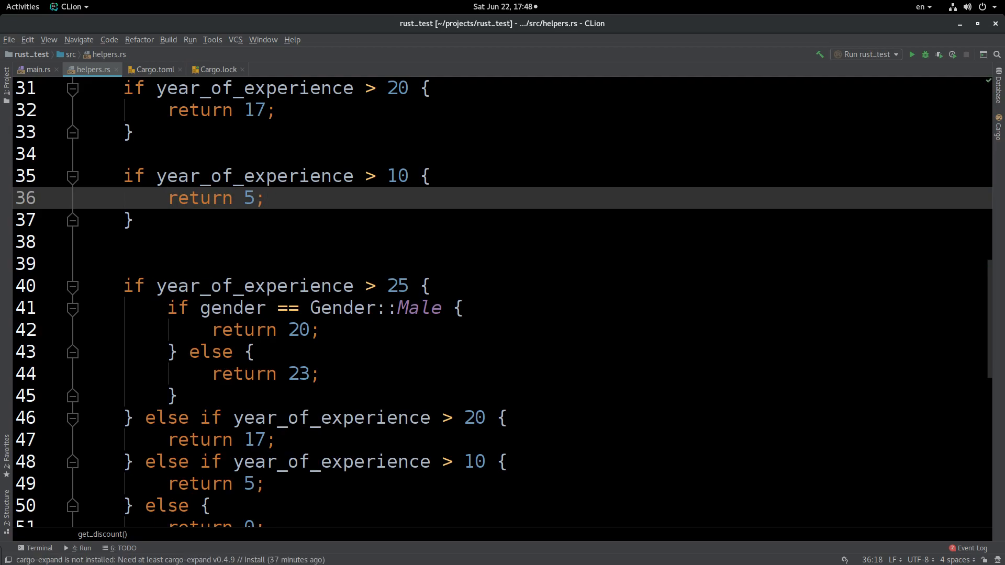
{"action": "mouse_move", "coordinate": [316, 536]}
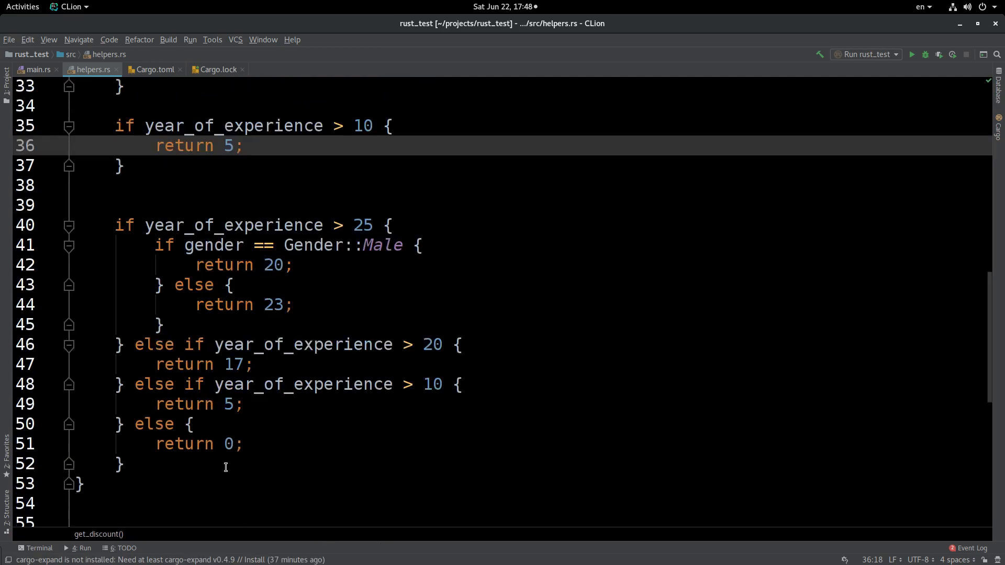
Delete the old nested if-else chain and view the type-mismatch fixes without applying any
{"action": "left_click_drag", "start_coordinate": [112, 225], "coordinate": [126, 465]}
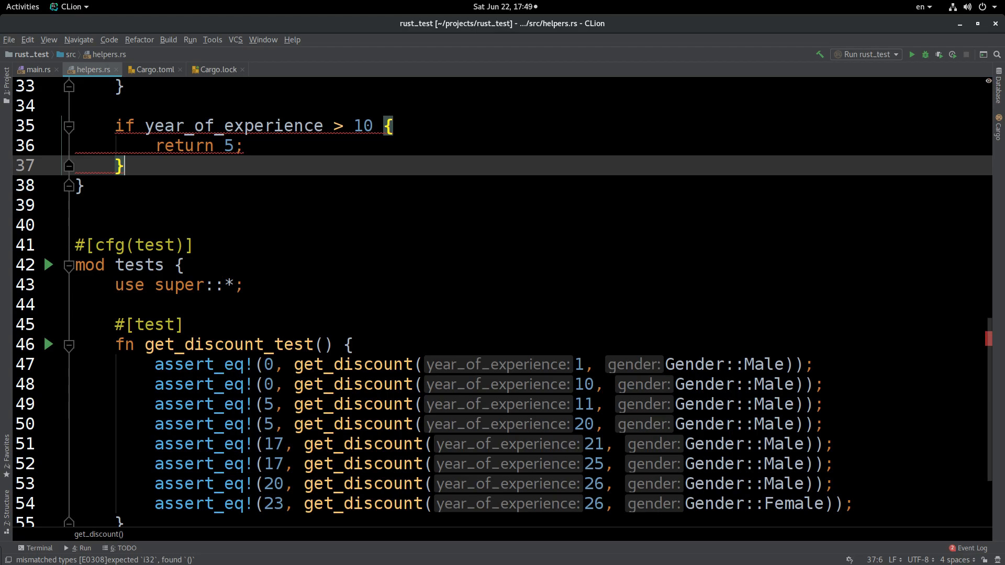
{"action": "mouse_move", "coordinate": [408, 241]}
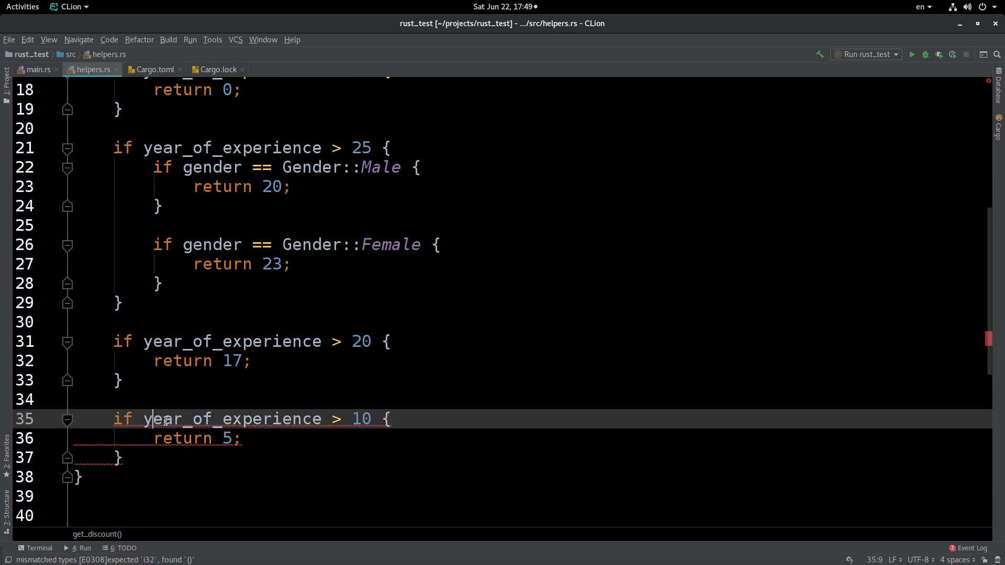
{"action": "left_click", "coordinate": [188, 419]}
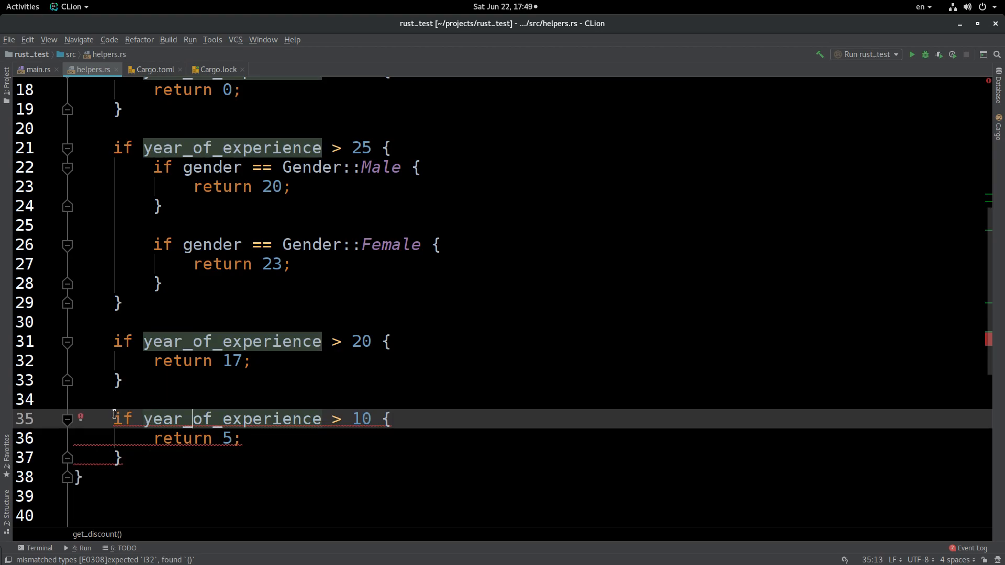
{"action": "left_click", "coordinate": [81, 419]}
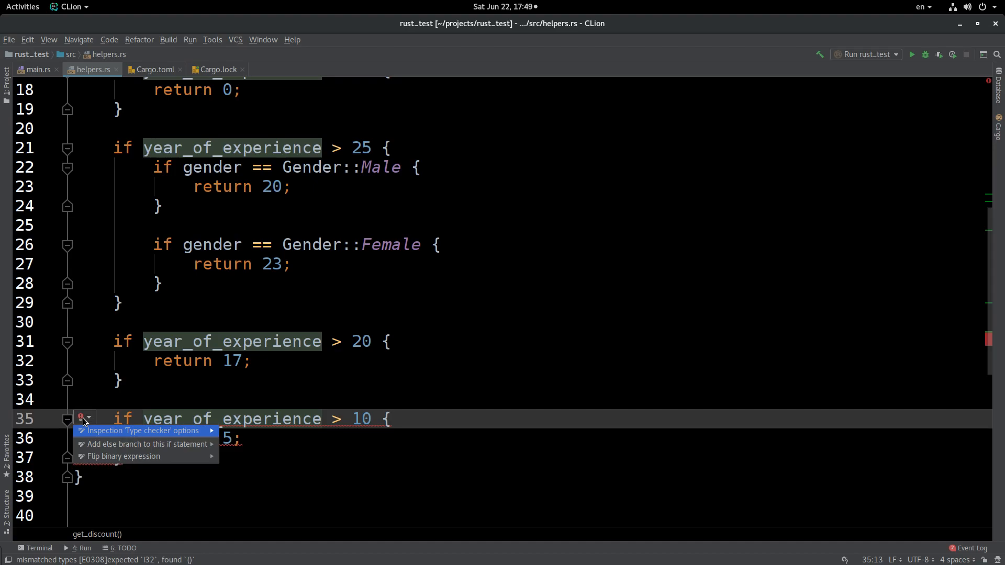
{"action": "left_click", "coordinate": [141, 430]}
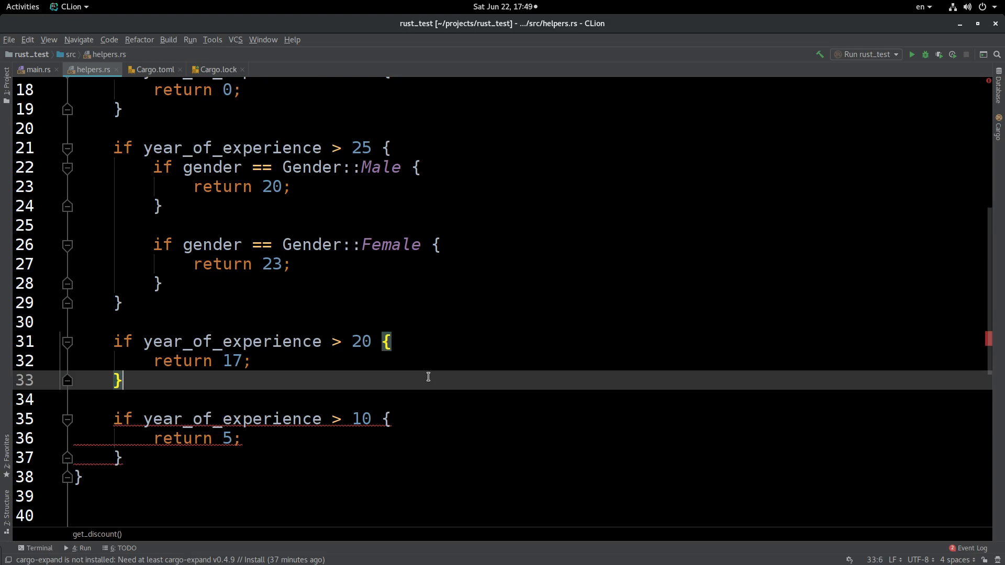
{"action": "mouse_move", "coordinate": [269, 472]}
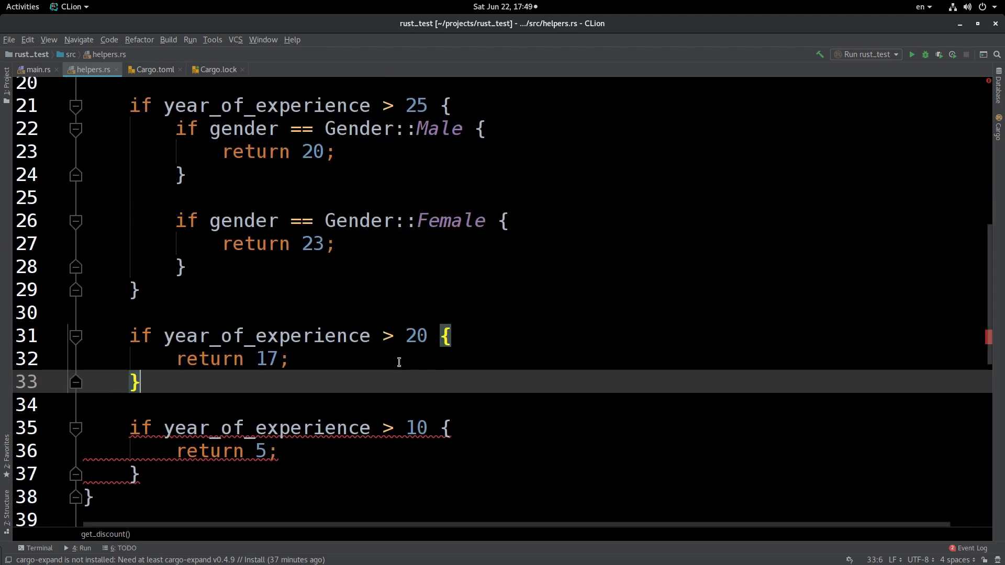
Check get_discount's i32 return type against the remaining guard blocks
{"action": "scroll", "scroll_direction": "down", "scroll_amount": 3}
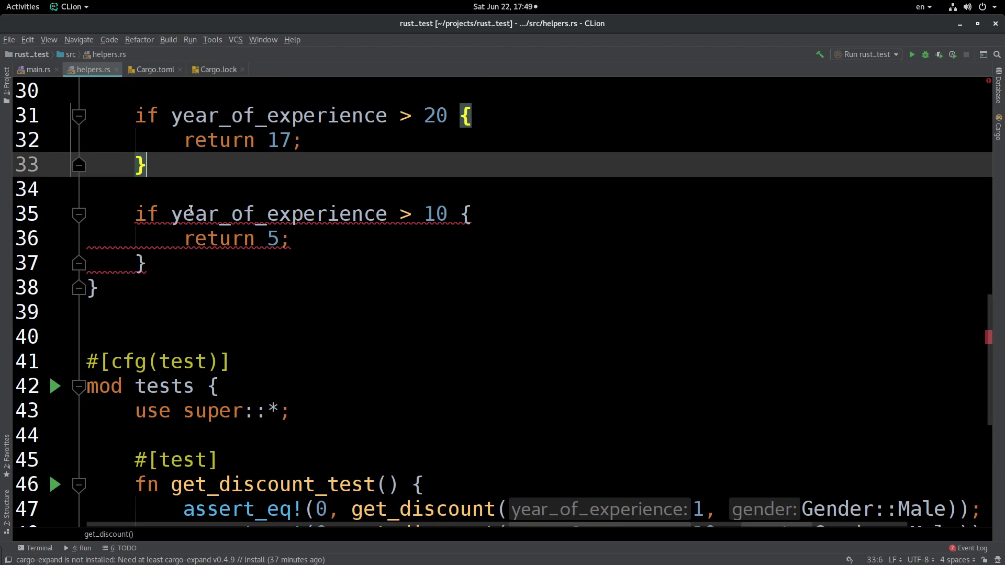
{"action": "mouse_move", "coordinate": [174, 221]}
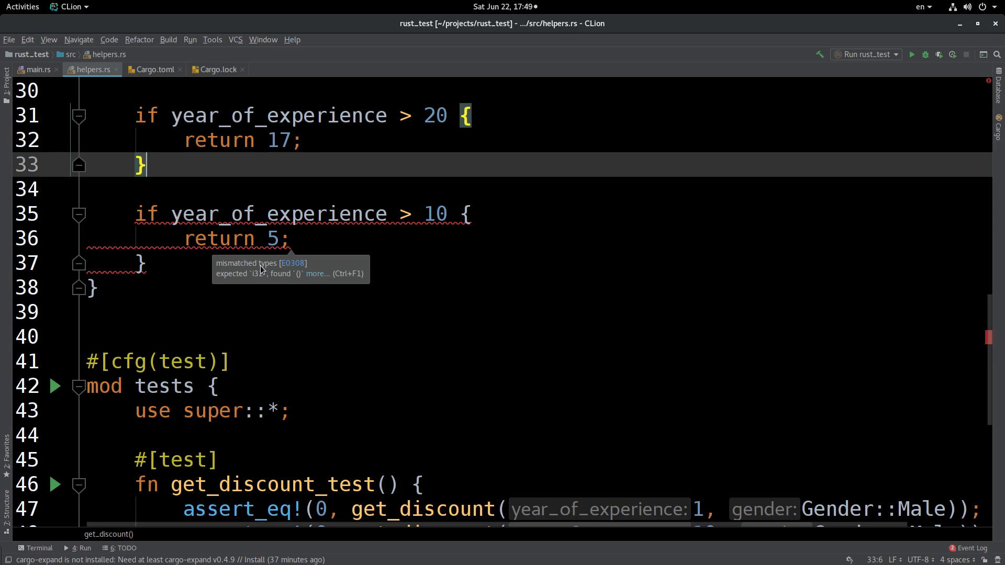
{"action": "mouse_move", "coordinate": [444, 270]}
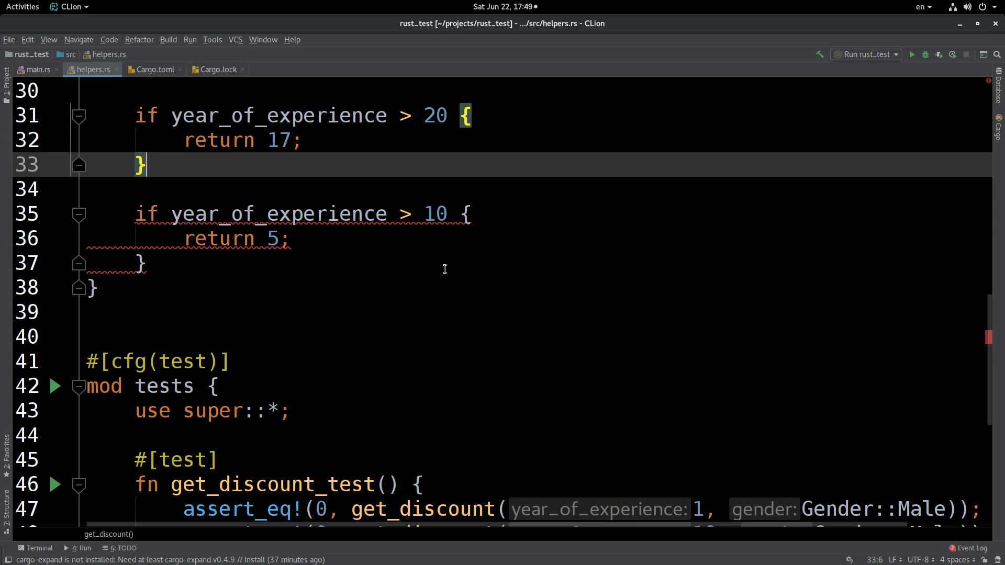
{"action": "scroll", "scroll_direction": "up", "scroll_amount": 3}
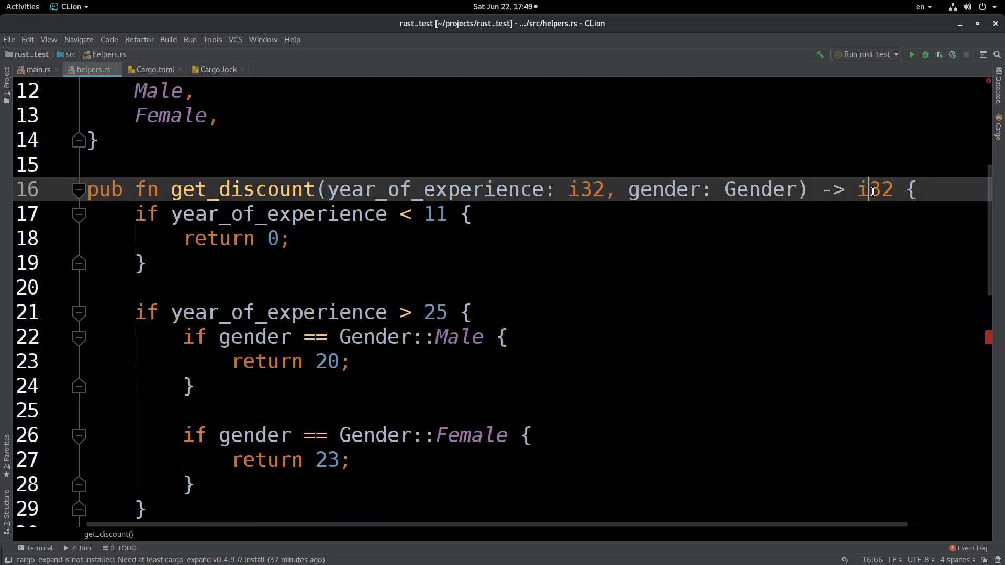
{"action": "double_click", "coordinate": [873, 190]}
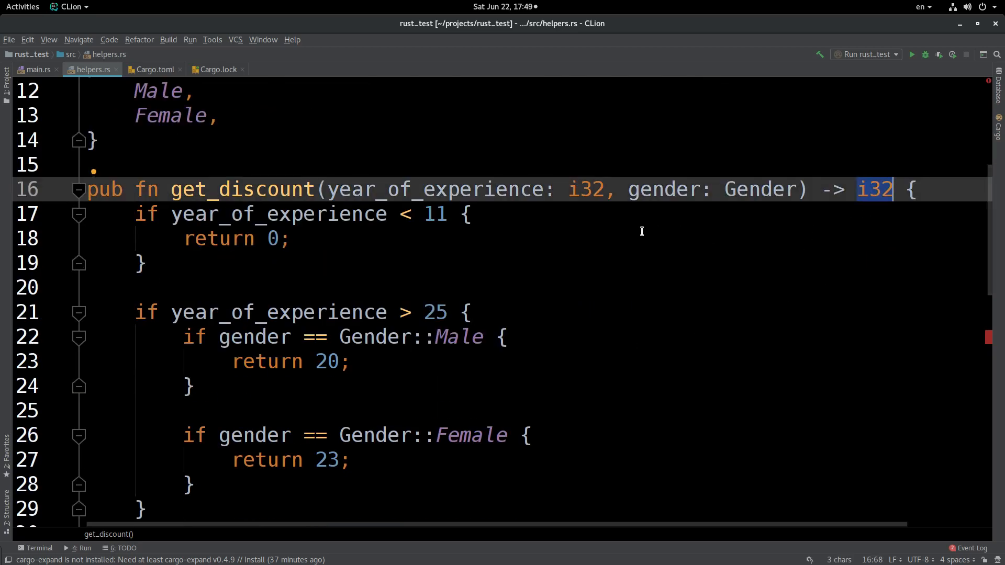
{"action": "scroll", "scroll_direction": "down", "scroll_amount": 3}
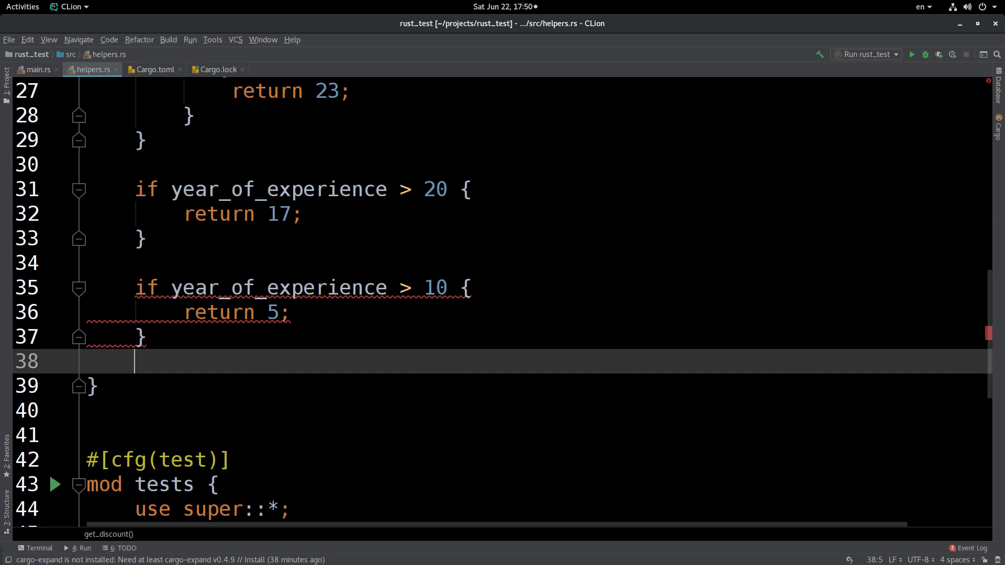
Replace the final > 10 guard block with a plain 'return 5' to clear the type errors
{"action": "type", "text": "()"}
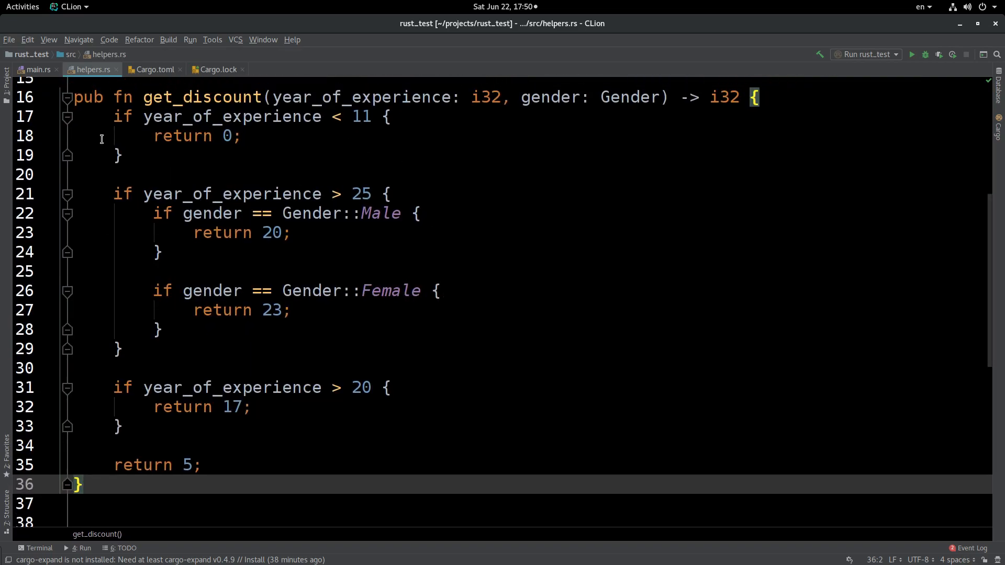
{"action": "left_click_drag", "start_coordinate": [112, 116], "coordinate": [201, 465]}
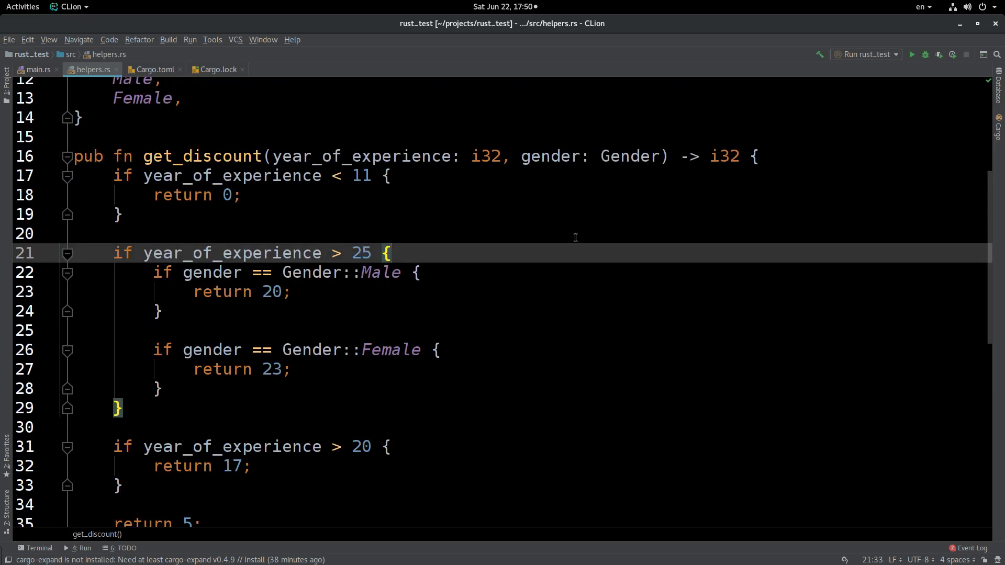
{"action": "left_click", "coordinate": [245, 194]}
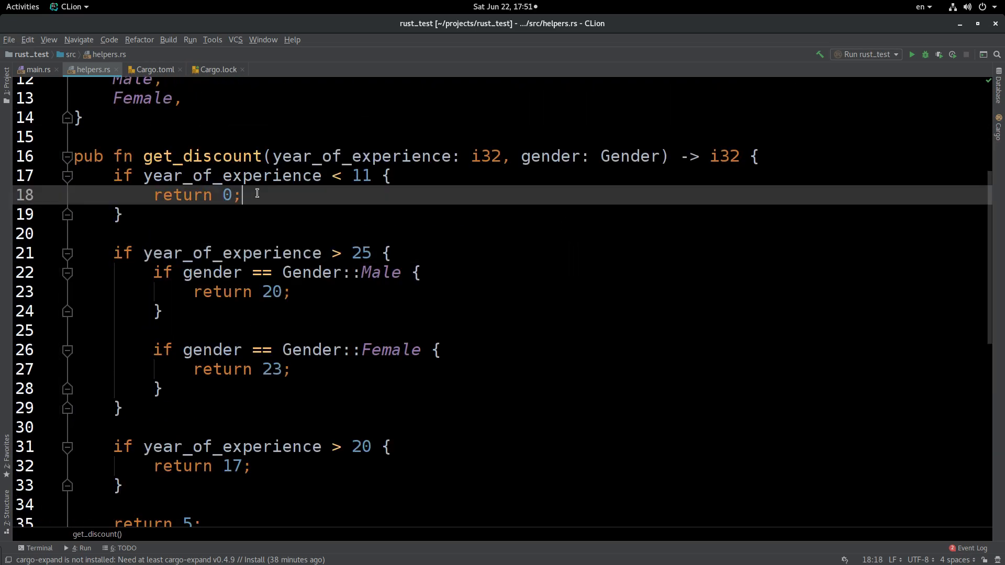
Rerun cargo test to confirm get_discount_test passes, then enter git add
{"action": "key", "text": "Alt+Tab"}
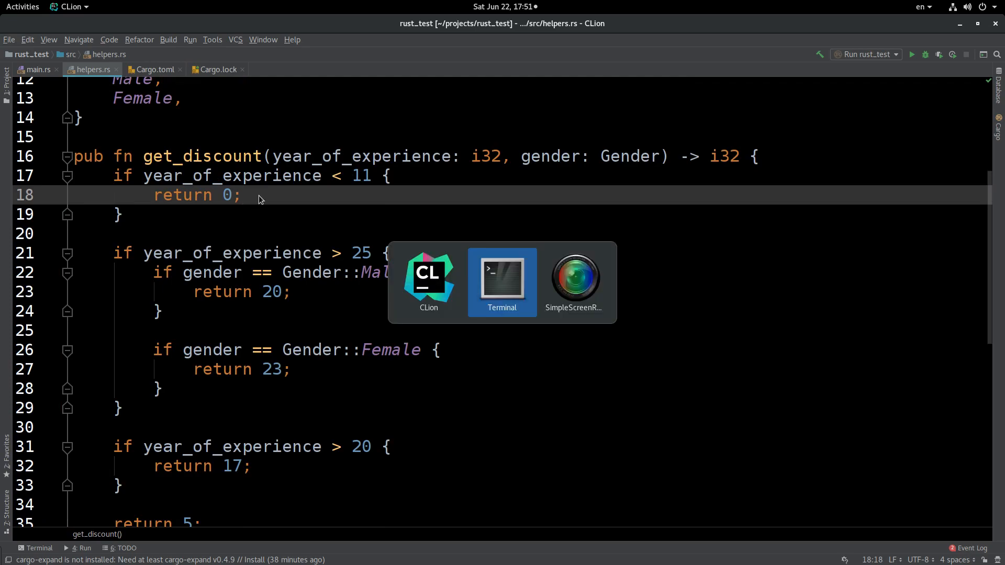
{"action": "left_click", "coordinate": [502, 279]}
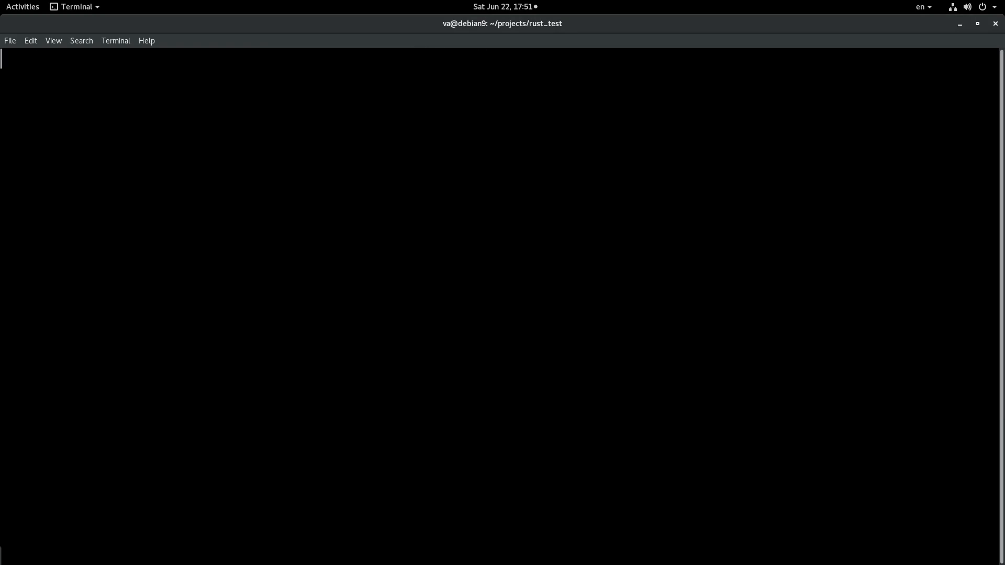
{"action": "key", "text": "Return"}
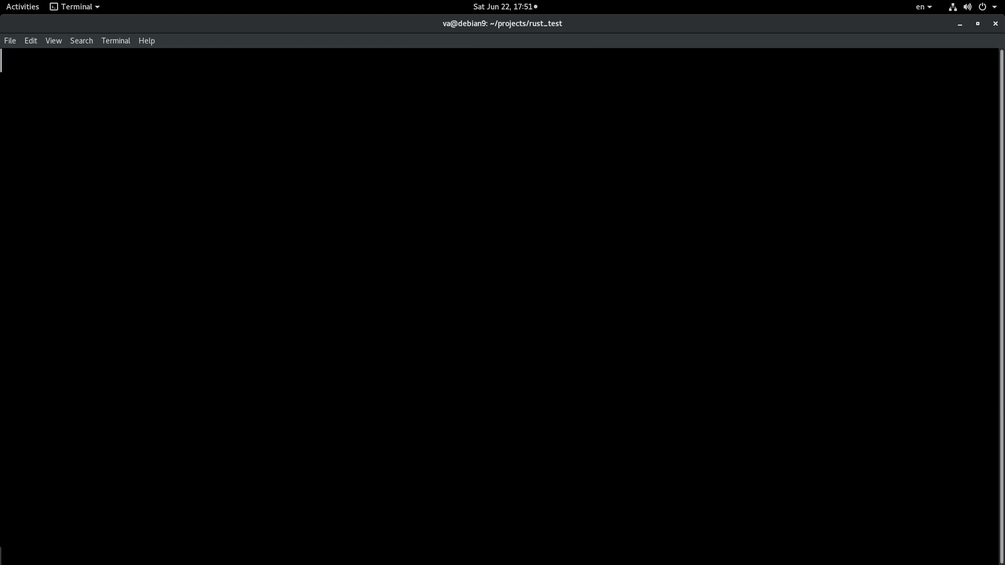
{"action": "key", "text": "Return"}
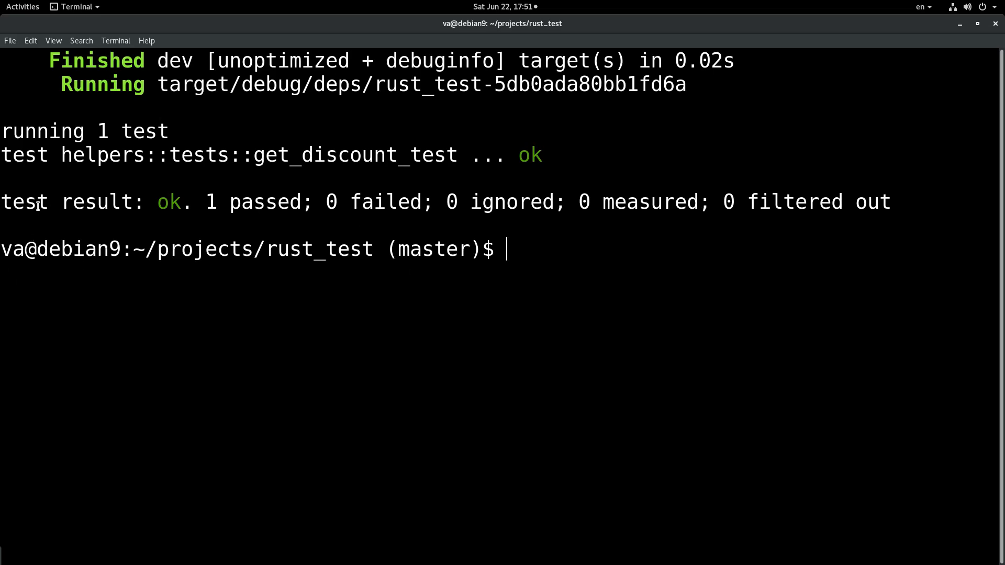
{"action": "left_click_drag", "start_coordinate": [0, 201], "coordinate": [532, 201]}
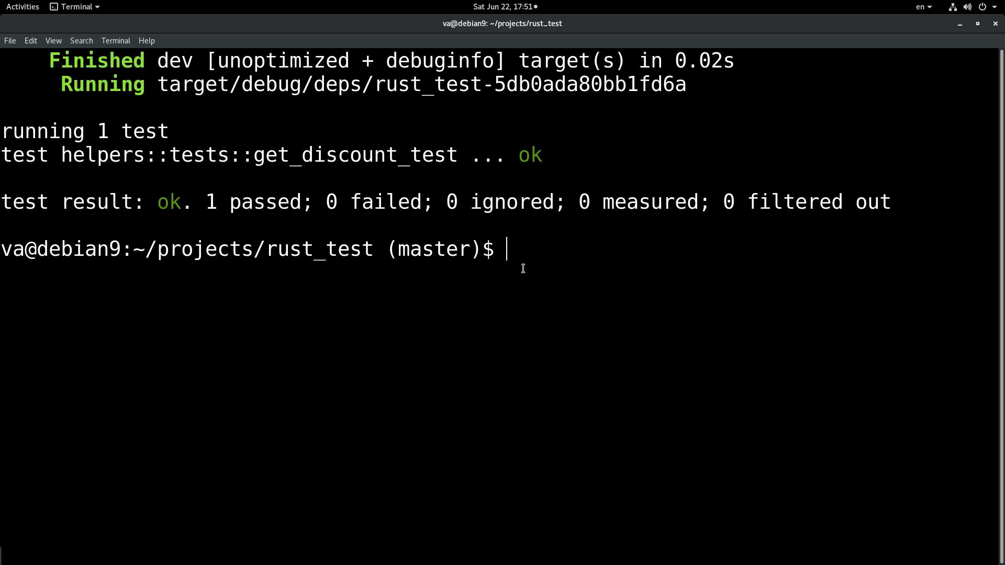
{"action": "key", "text": "Alt+Tab"}
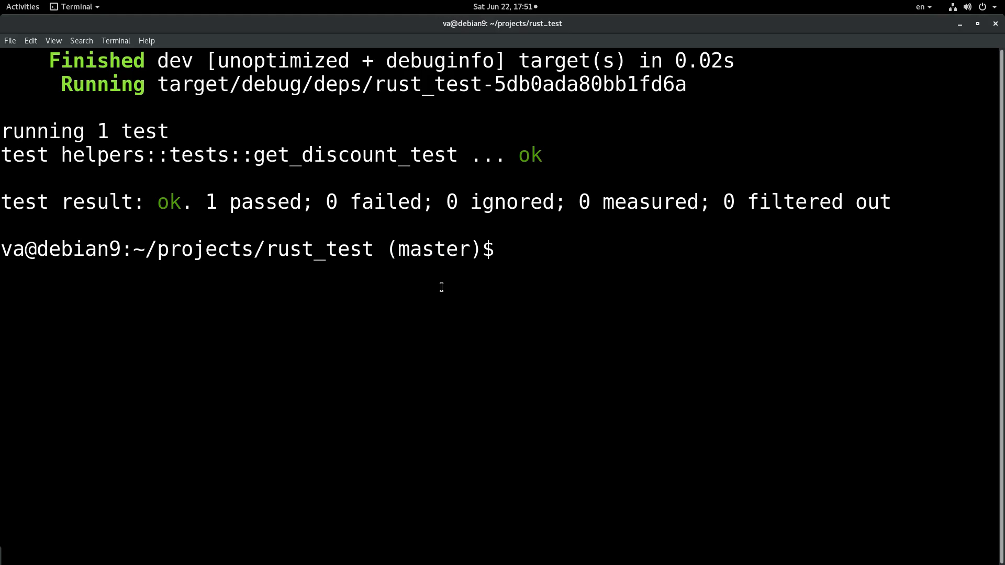
{"action": "type", "text": "git add ."}
{"action": "type", "text": "gc"}
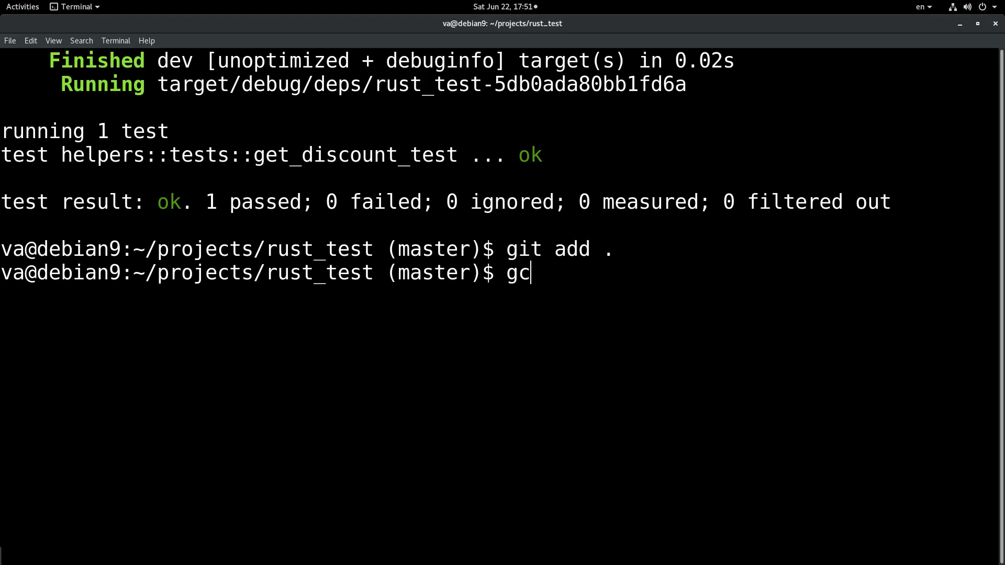
Commit the staged changes with gc 'Refactoring get_discount'
{"action": "type", "text": "'S'"}
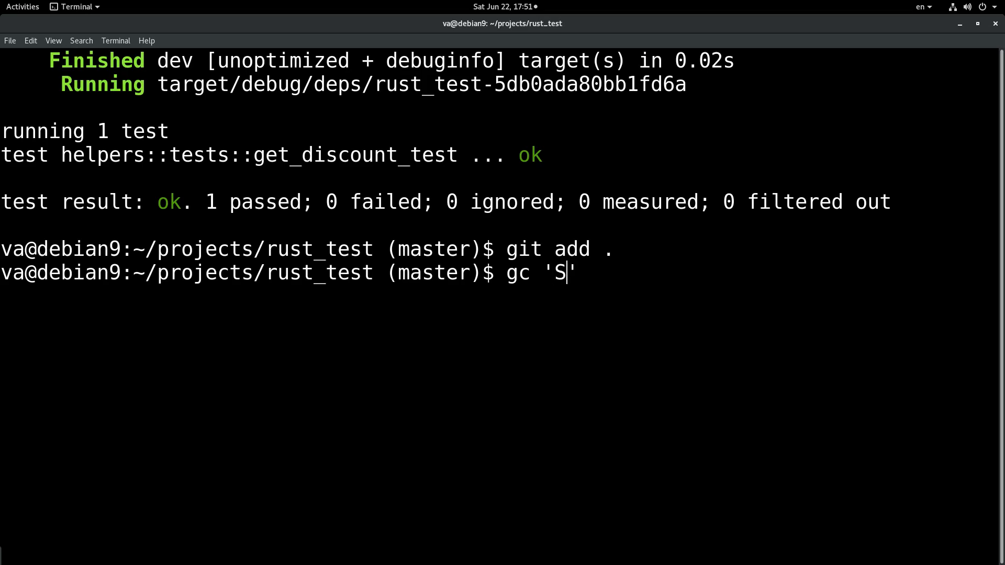
{"action": "key", "text": "BackSpace"}
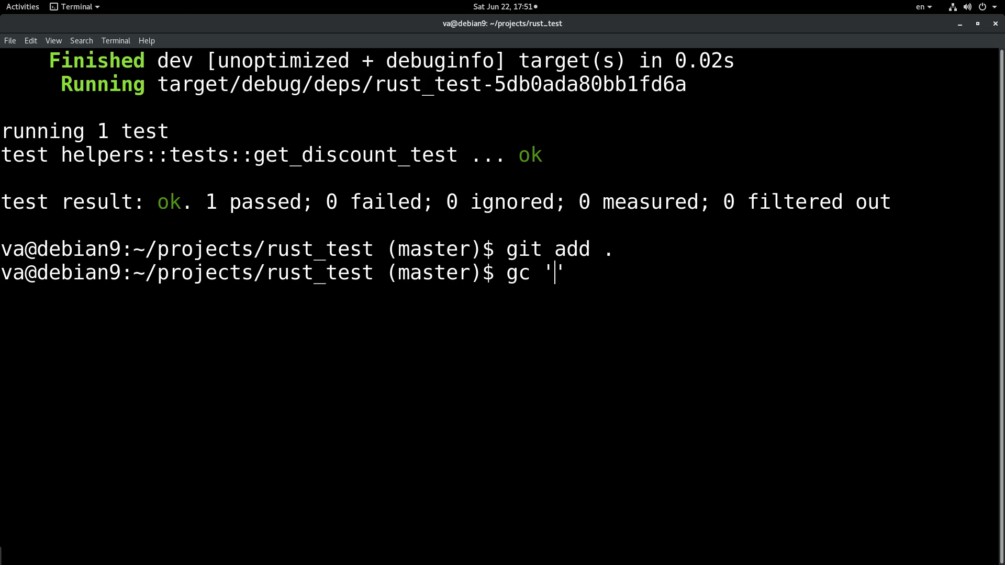
{"action": "type", "text": "Refac"}
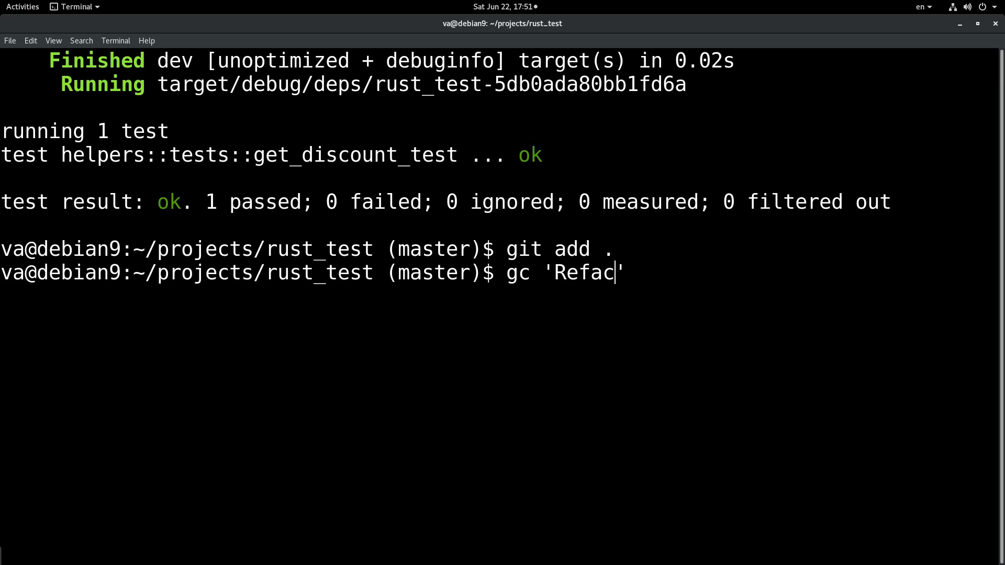
{"action": "type", "text": "toring"}
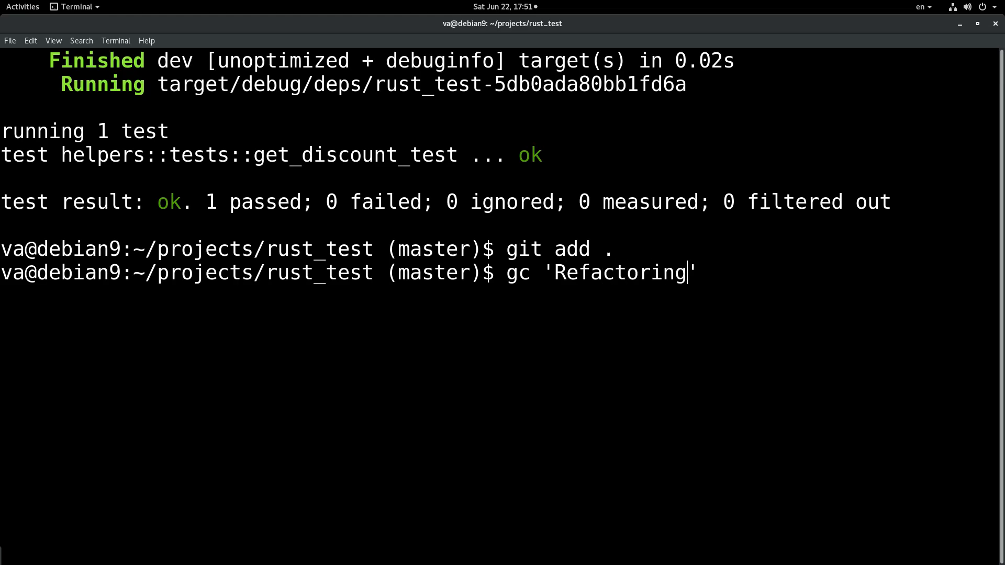
{"action": "type", "text": "get_"}
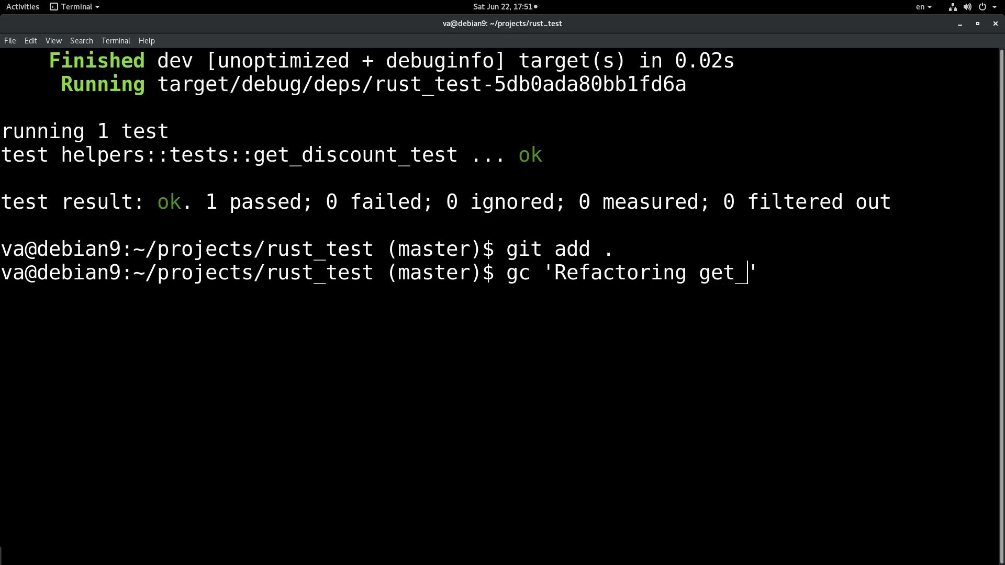
{"action": "type", "text": "discou"}
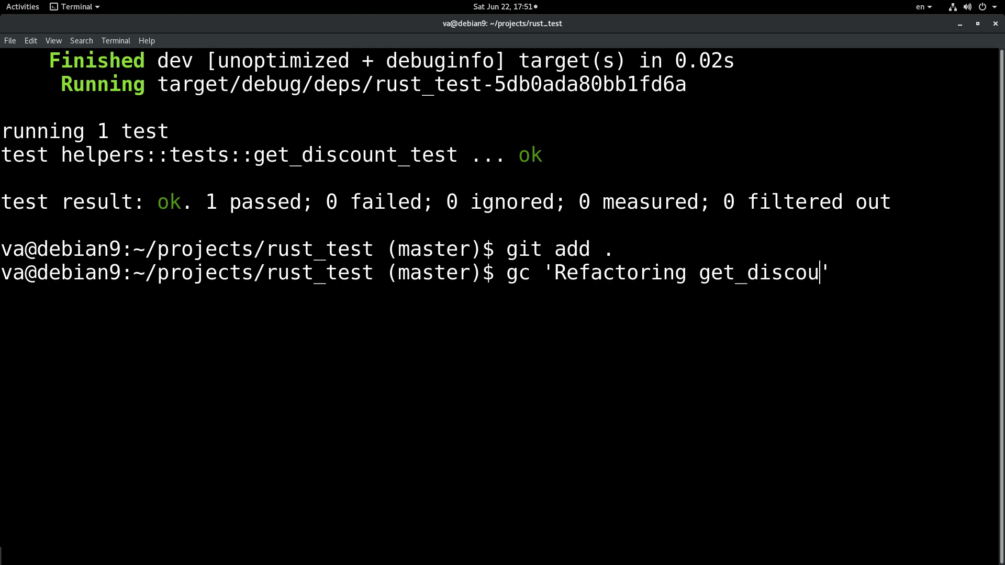
{"action": "key", "text": "Return"}
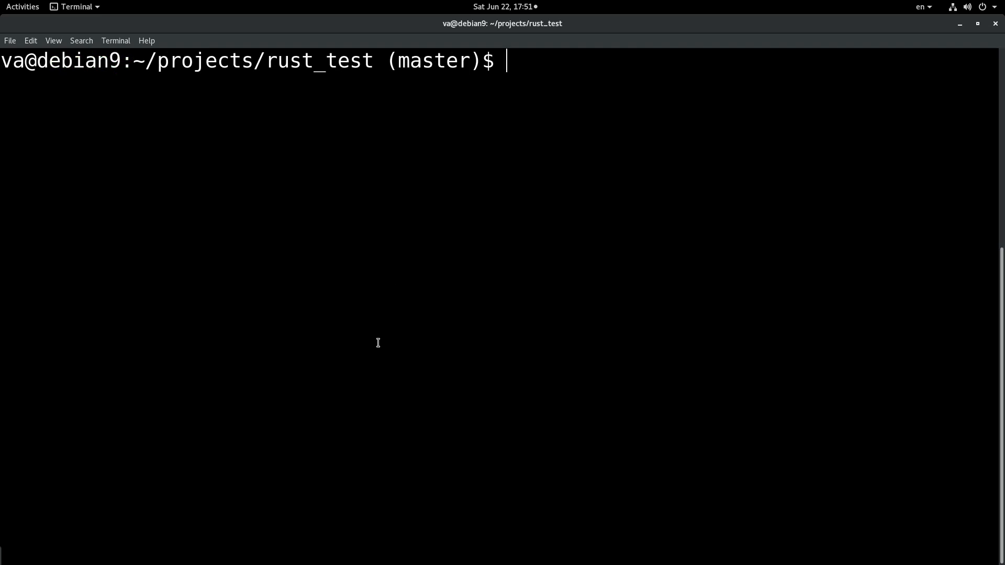
{"action": "type", "text": "gc 'Refactoring get_discount'"}
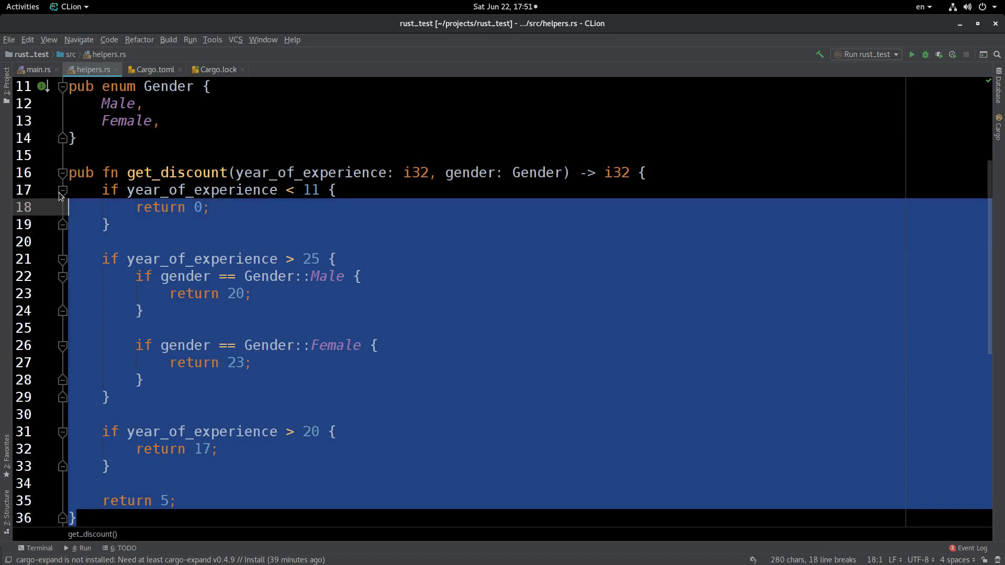
In Terminal, check out an earlier Progress commit to restore the nested if-else get_discount
{"action": "key", "text": "alt+Tab"}
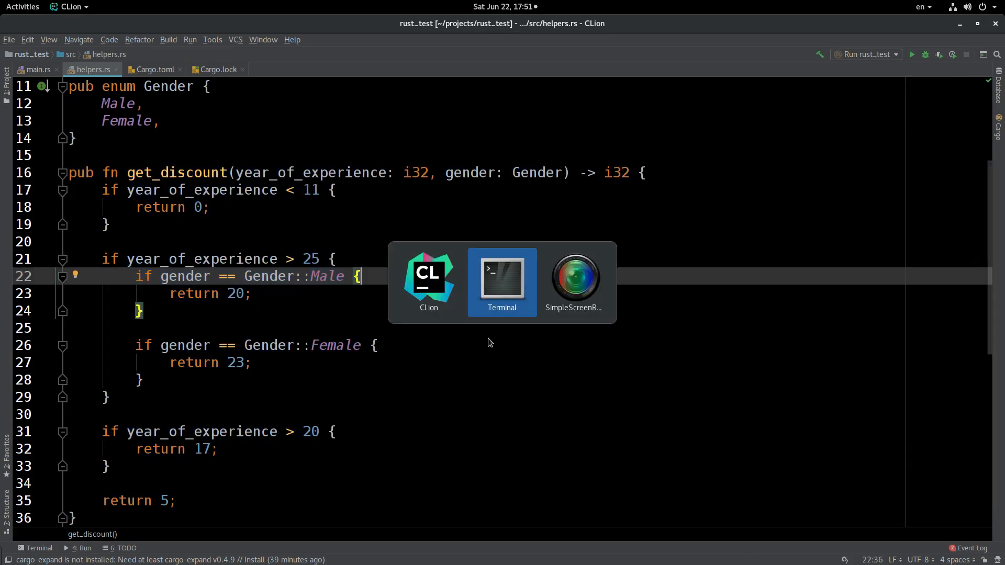
{"action": "left_click", "coordinate": [502, 281]}
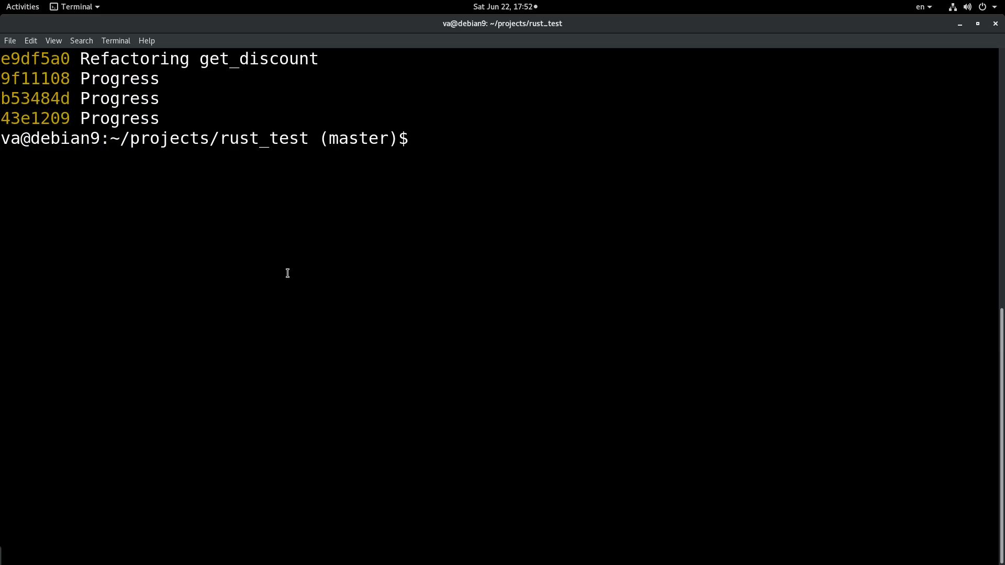
{"action": "type", "text": "git checkou"}
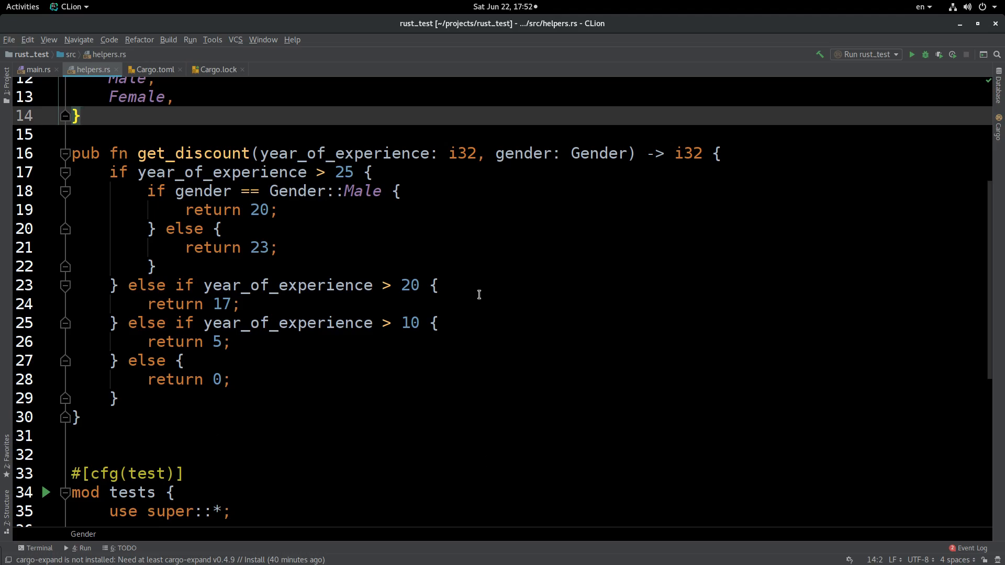
Review the old get_discount in CLion, then run git checkout master to restore guard clauses
{"action": "left_click", "coordinate": [369, 171]}
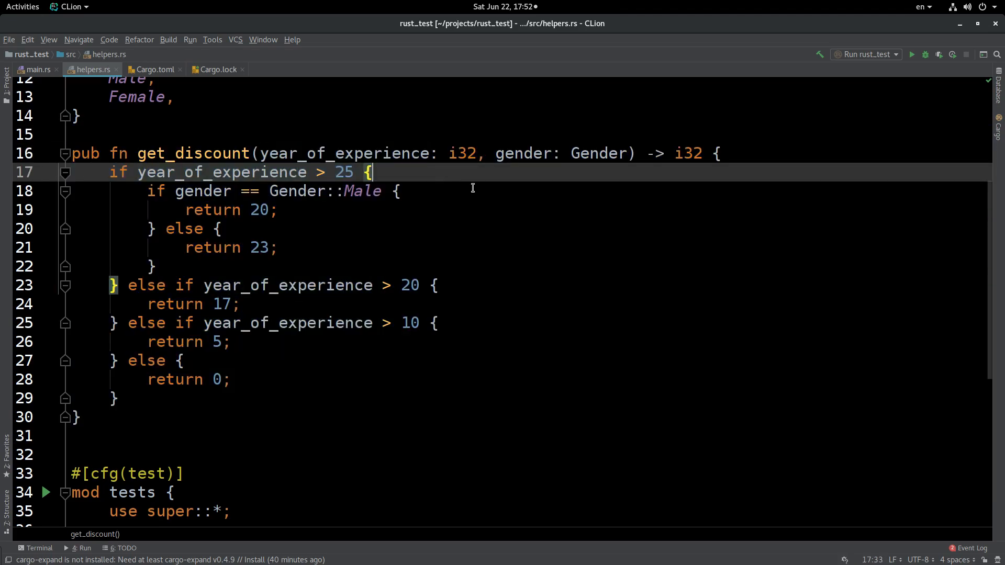
{"action": "mouse_move", "coordinate": [328, 424]}
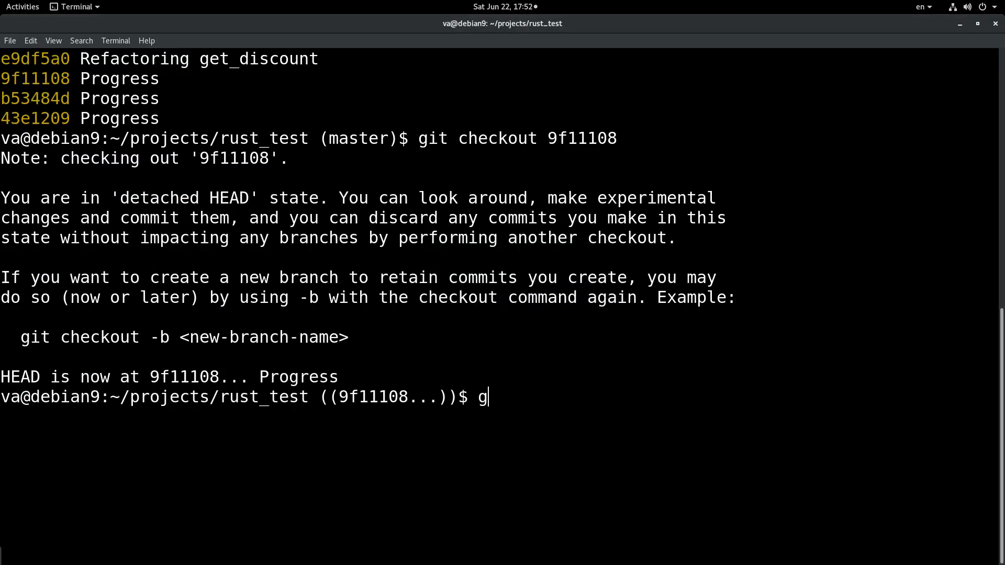
{"action": "type", "text": "it checko"}
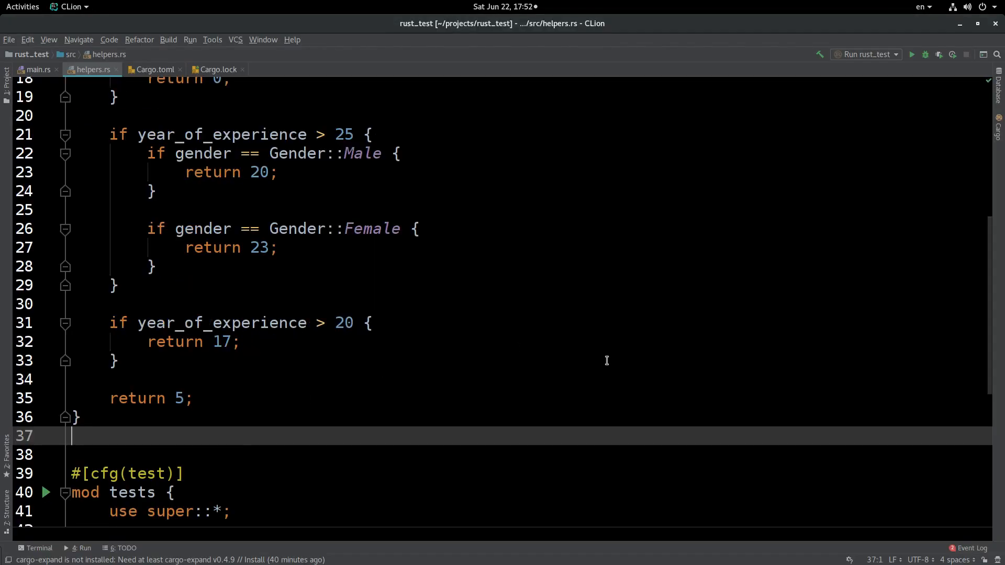
{"action": "scroll", "scroll_direction": "up", "scroll_amount": 3}
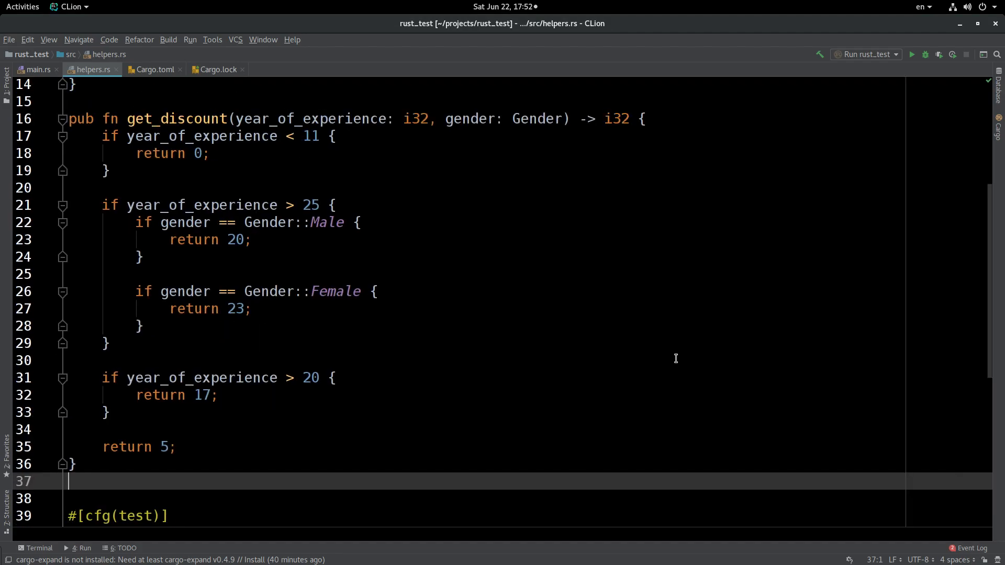
{"action": "mouse_move", "coordinate": [690, 129]}
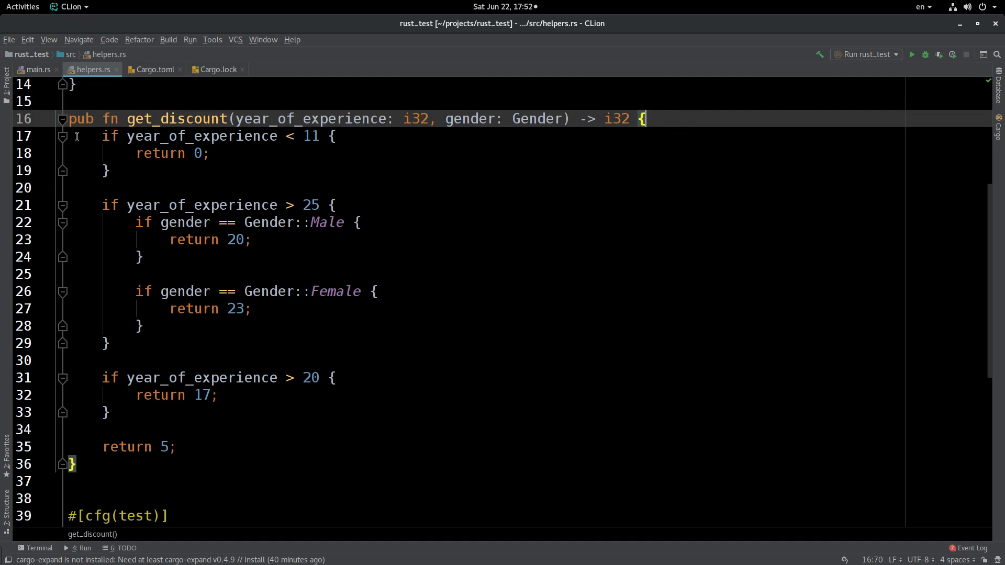
{"action": "left_click", "coordinate": [113, 171]}
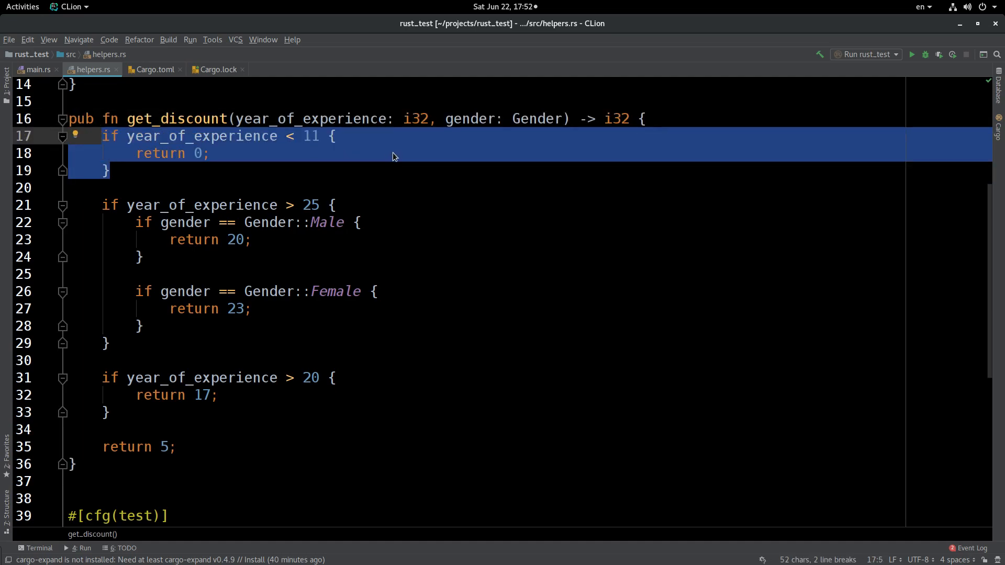
{"action": "mouse_move", "coordinate": [257, 243]}
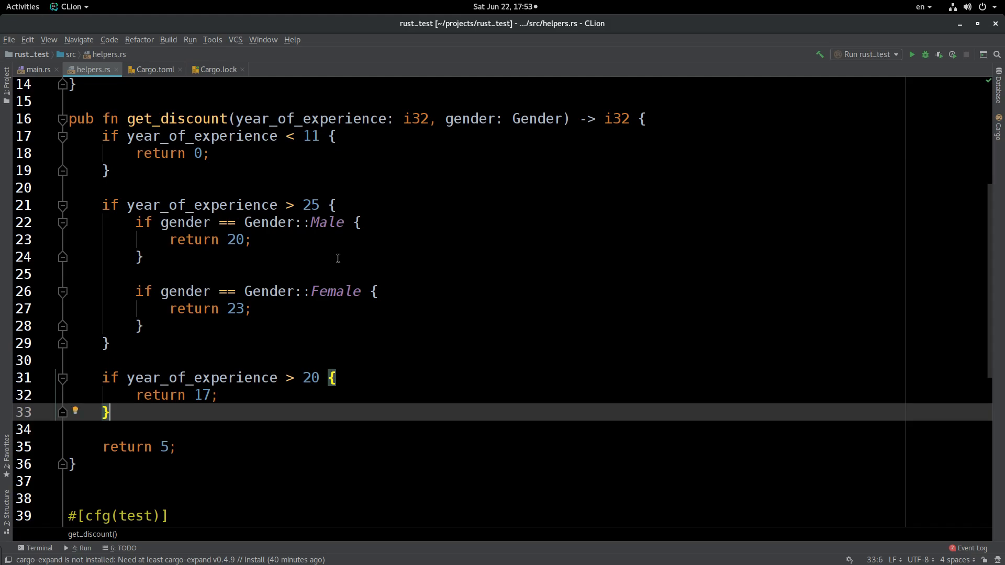
{"action": "mouse_move", "coordinate": [526, 242]}
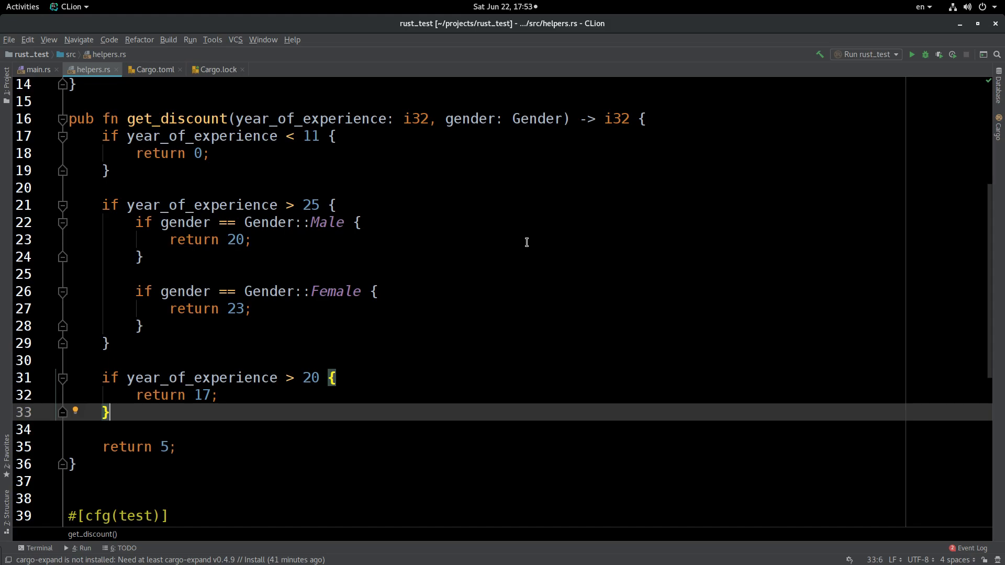
{"action": "mouse_move", "coordinate": [418, 225]}
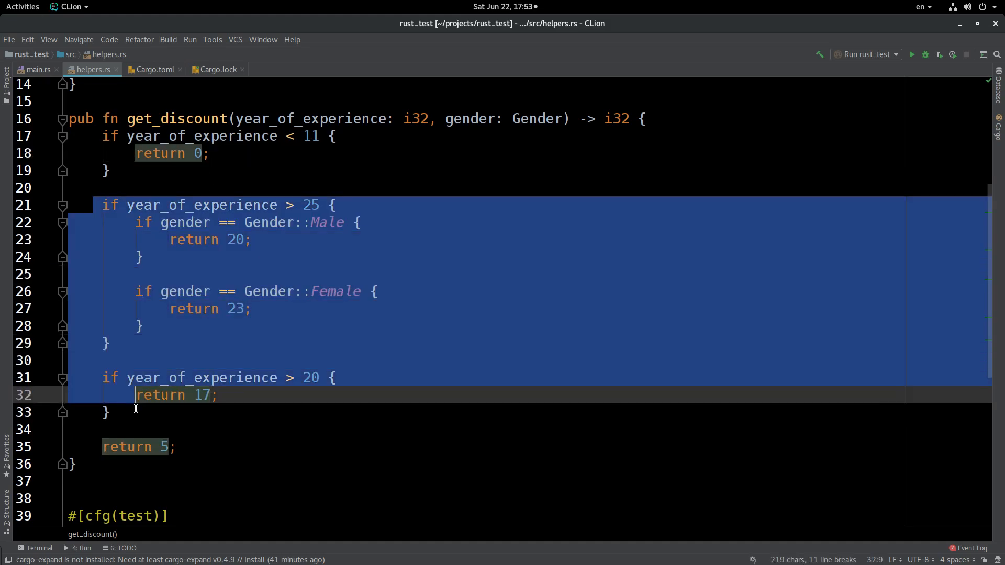
{"action": "left_click", "coordinate": [129, 170]}
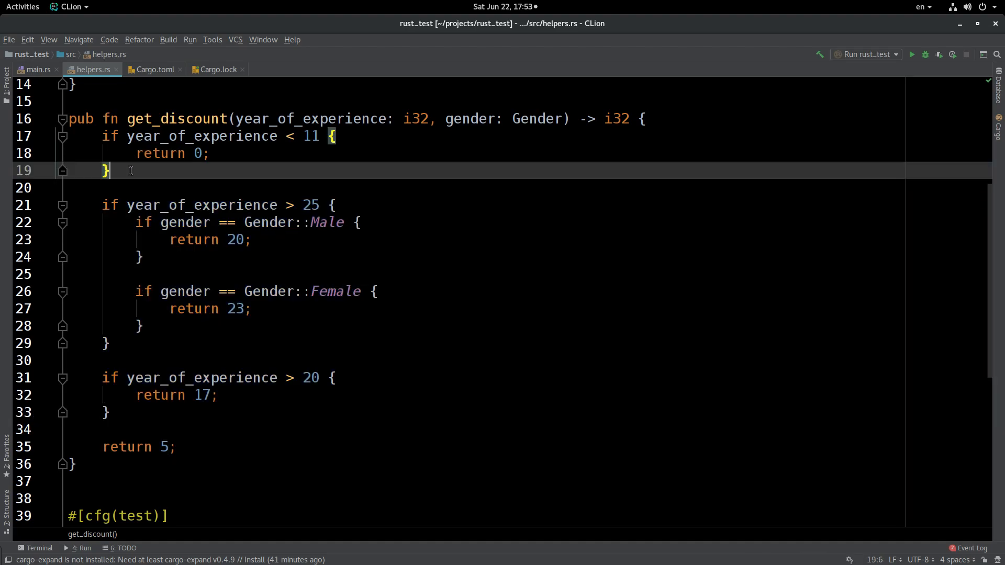